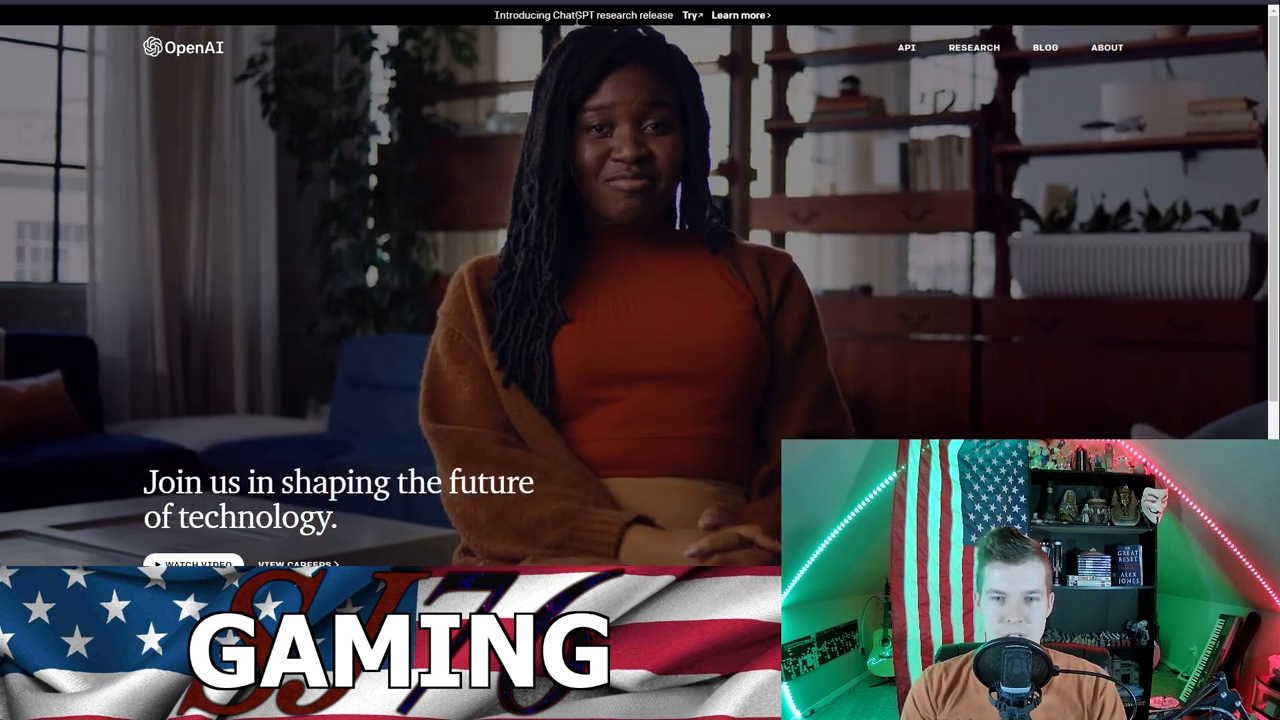
Step: Play the Whisper speed-talking audio example and scroll down to its transcript
{"action": "scroll", "scroll_direction": "down", "scroll_amount": 3}
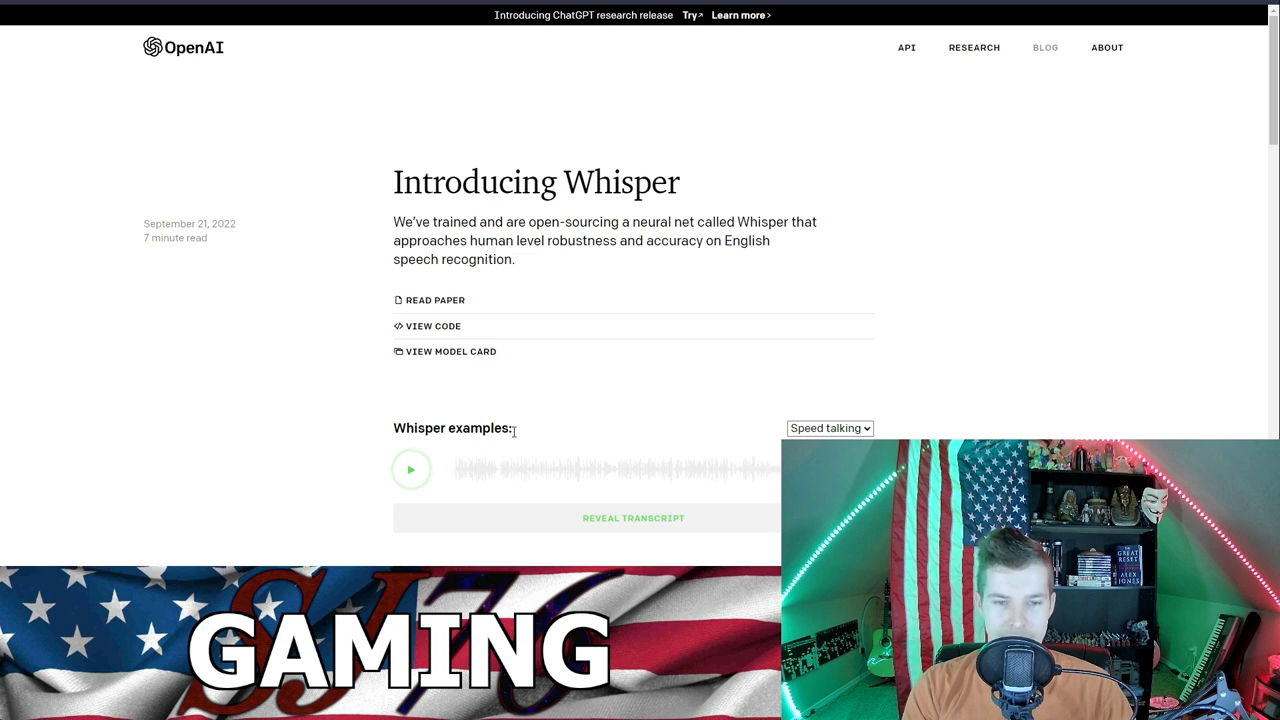
{"action": "left_click", "coordinate": [411, 470]}
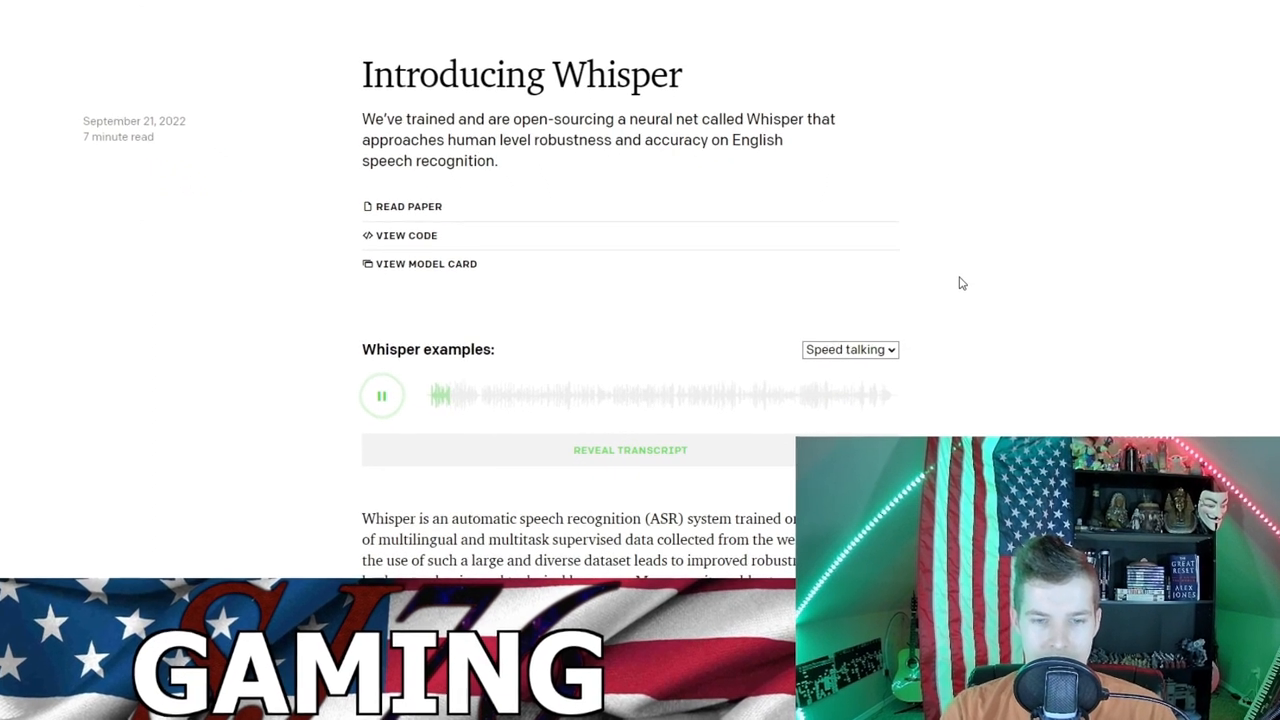
{"action": "scroll", "scroll_direction": "down", "scroll_amount": 3}
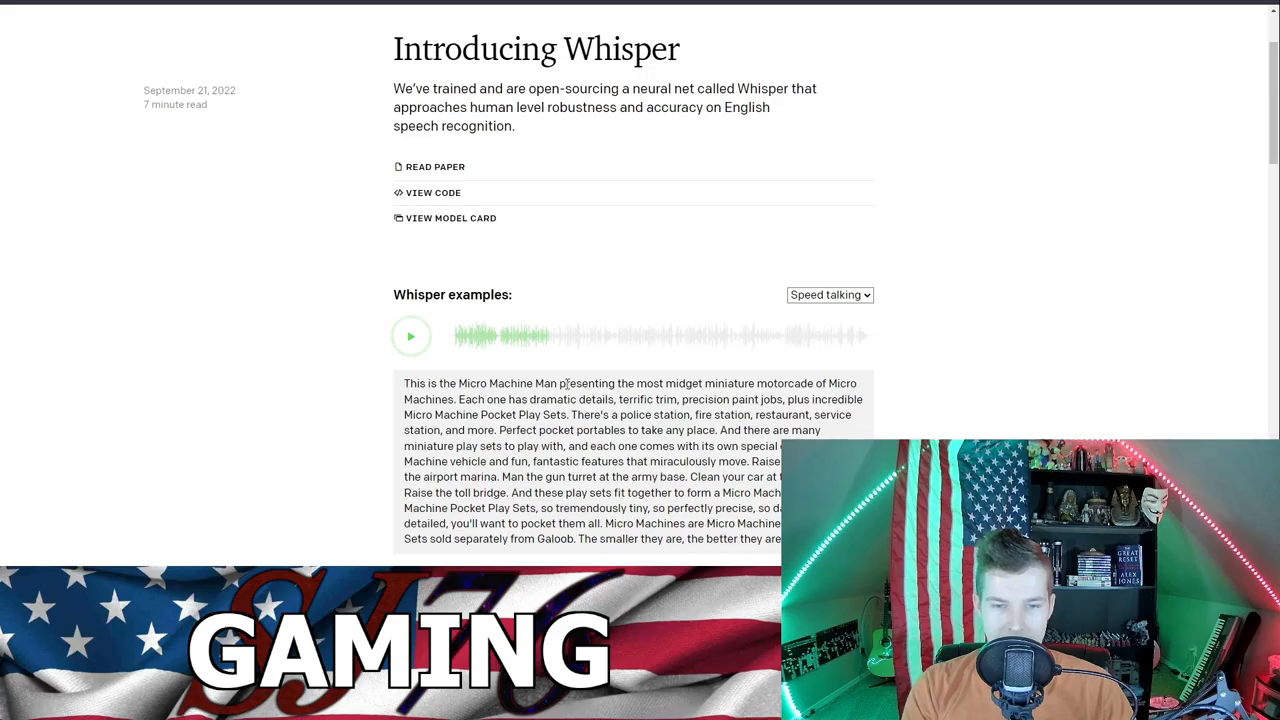
{"action": "scroll", "scroll_direction": "down", "scroll_amount": 3}
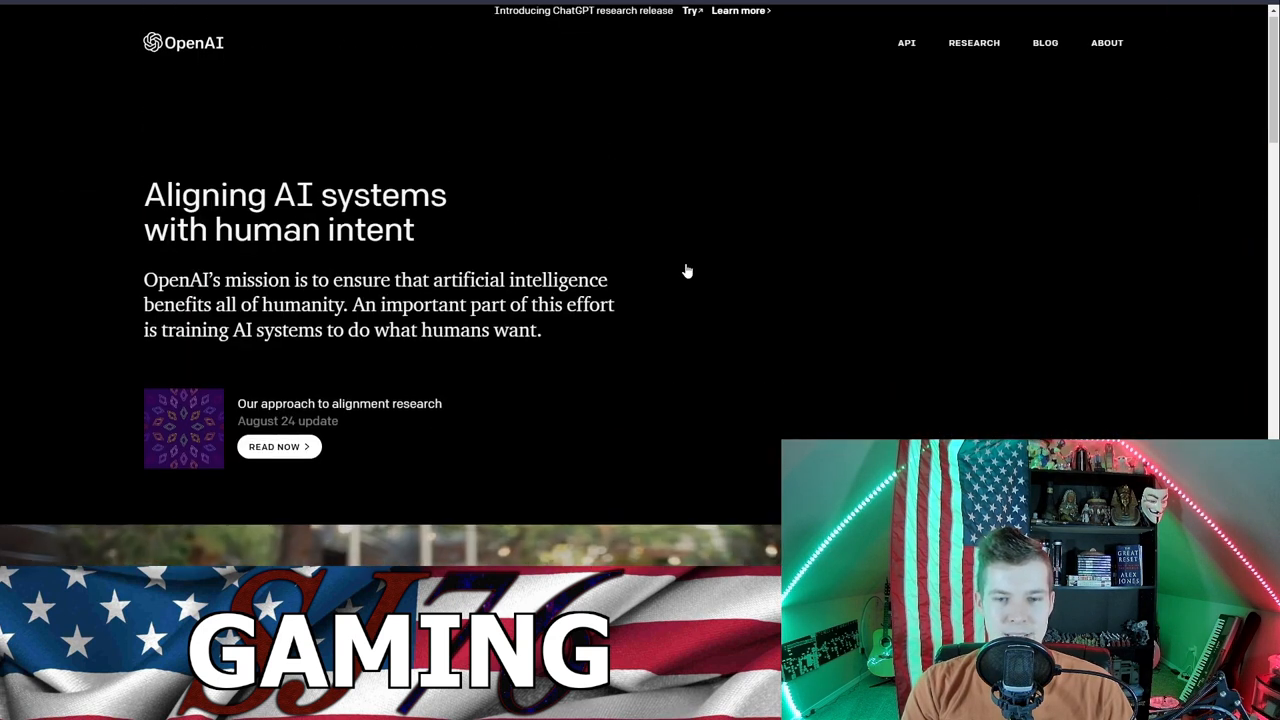
{"action": "scroll", "scroll_direction": "down", "scroll_amount": 3}
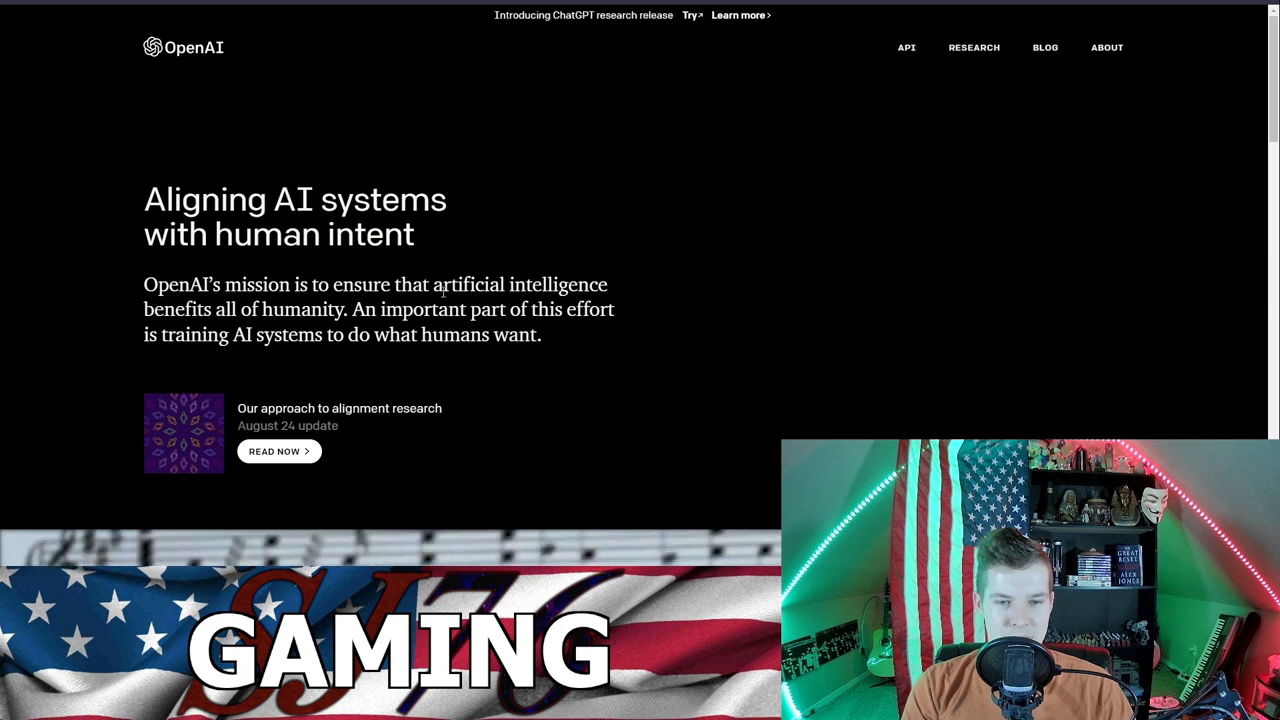
{"action": "scroll", "scroll_direction": "down", "scroll_amount": 3}
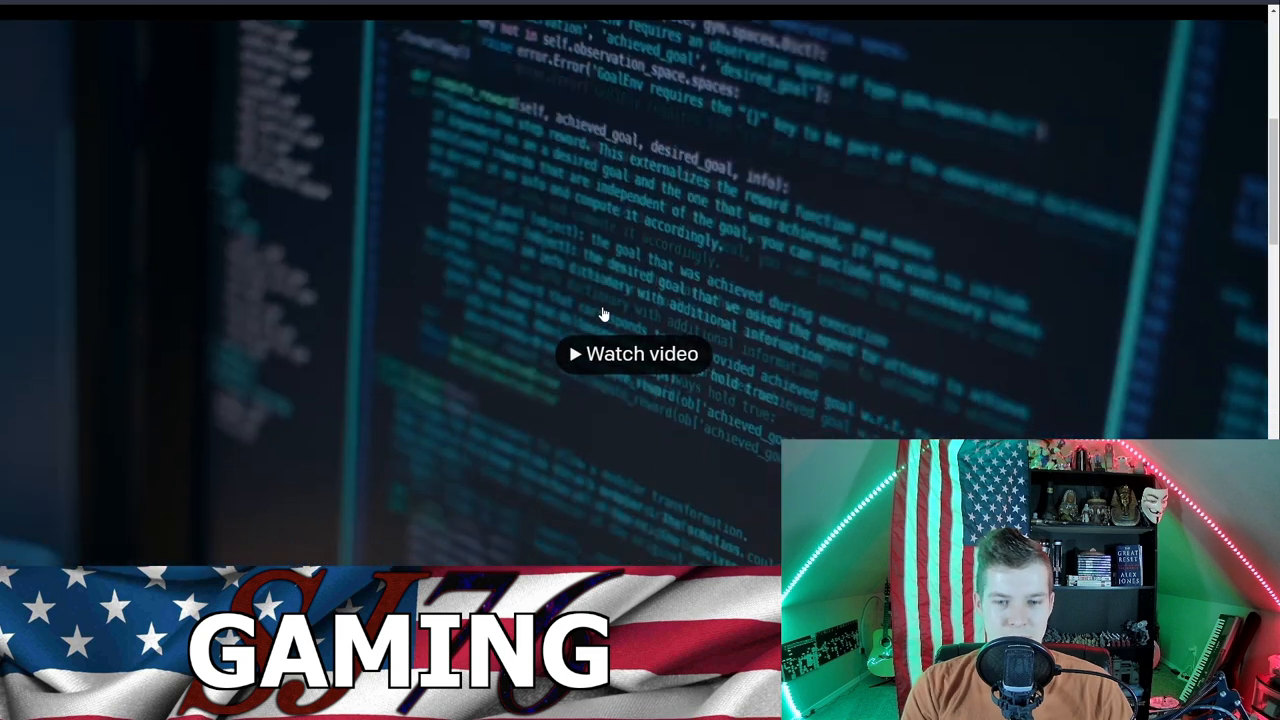
{"action": "scroll", "scroll_direction": "down", "scroll_amount": 3}
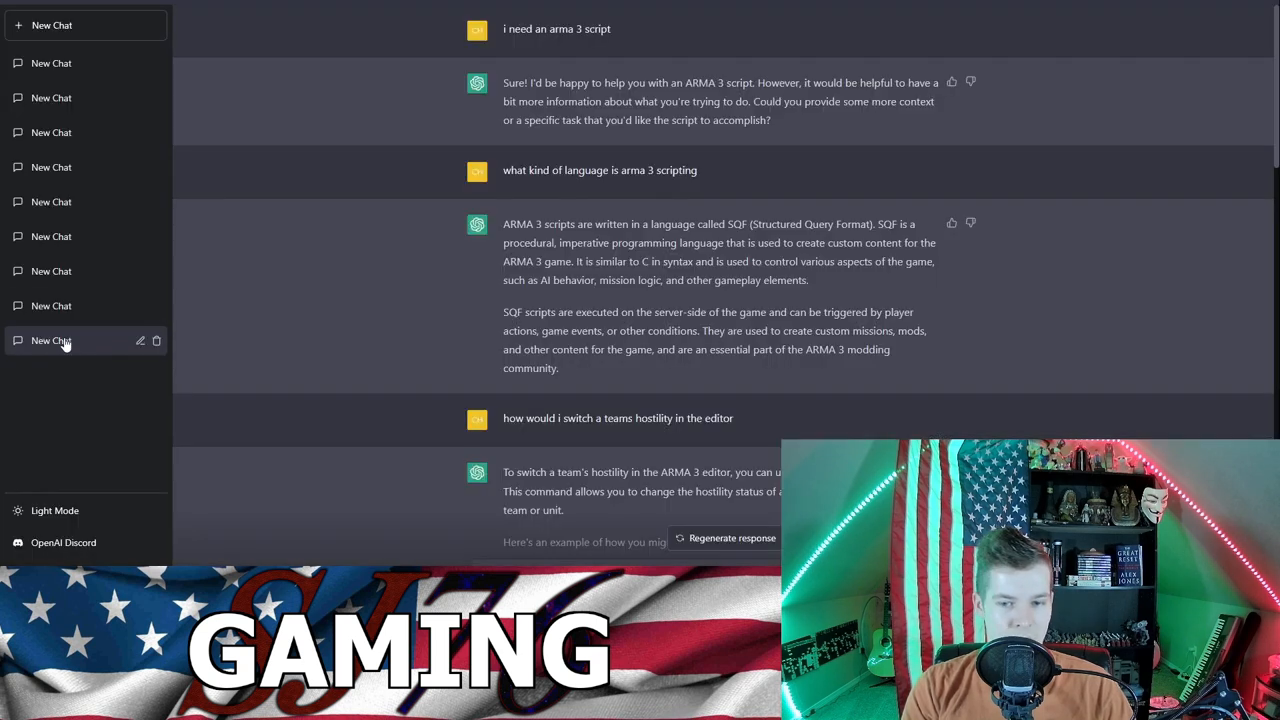
Step: Open the earlier 'Explaining ChatGPT' chat and scroll through its video script
{"action": "left_click", "coordinate": [51, 306]}
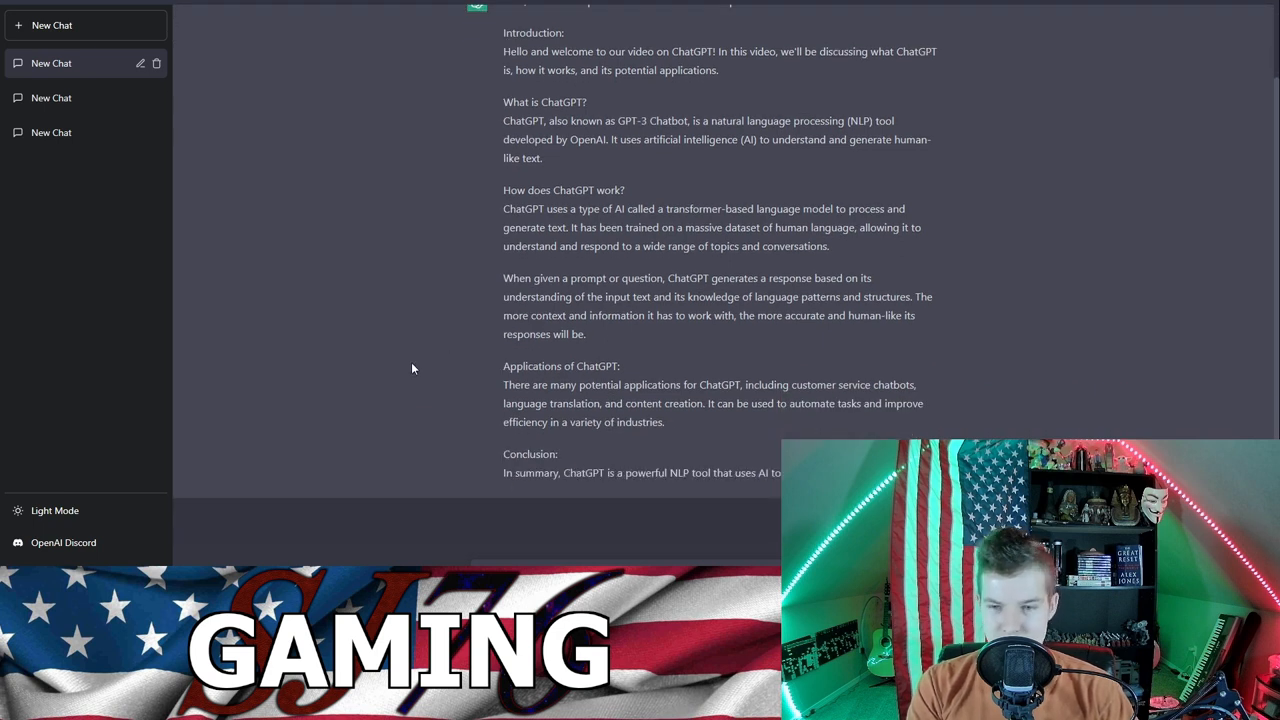
{"action": "scroll", "scroll_direction": "down", "scroll_amount": 3}
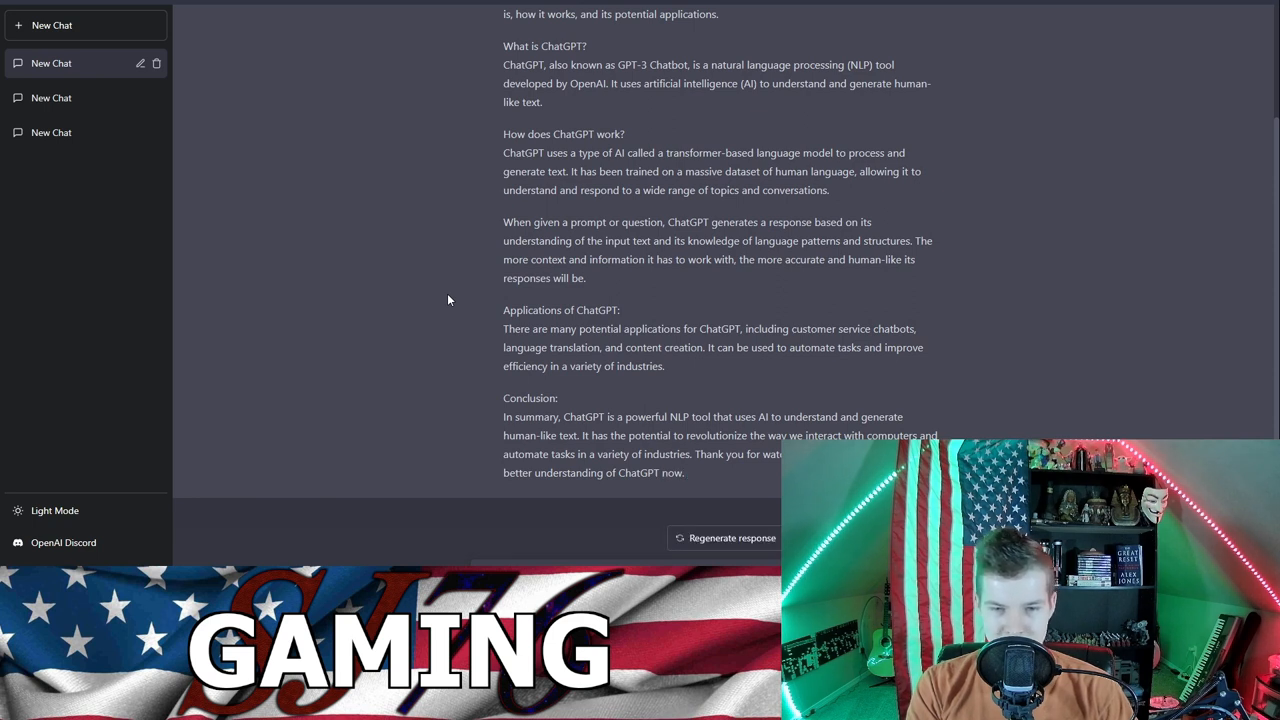
{"action": "mouse_move", "coordinate": [387, 313]}
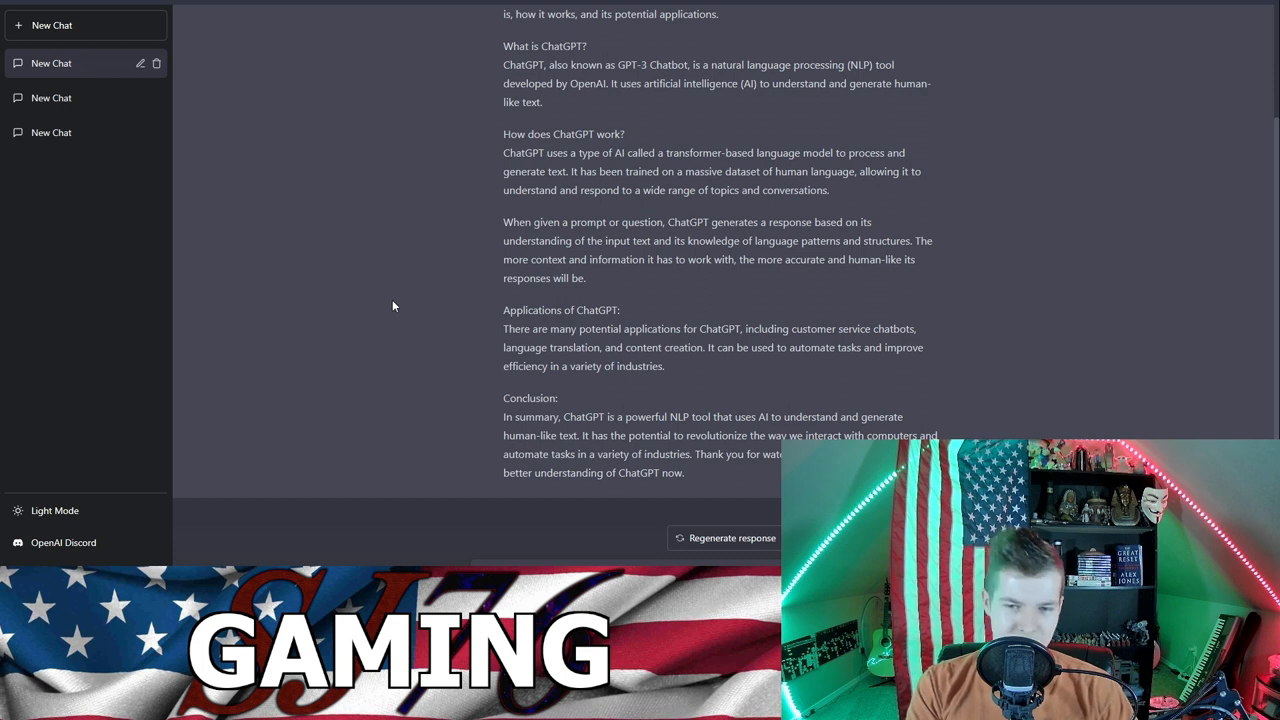
{"action": "mouse_move", "coordinate": [404, 298]}
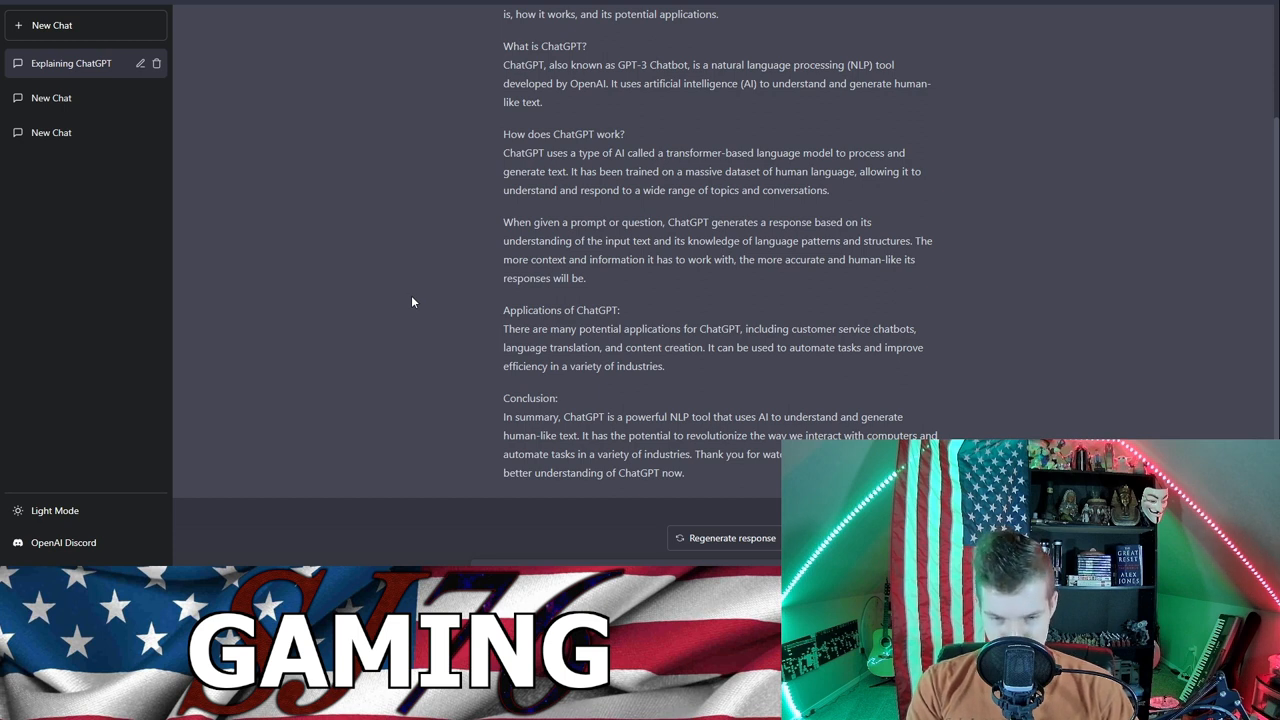
{"action": "mouse_move", "coordinate": [419, 295]}
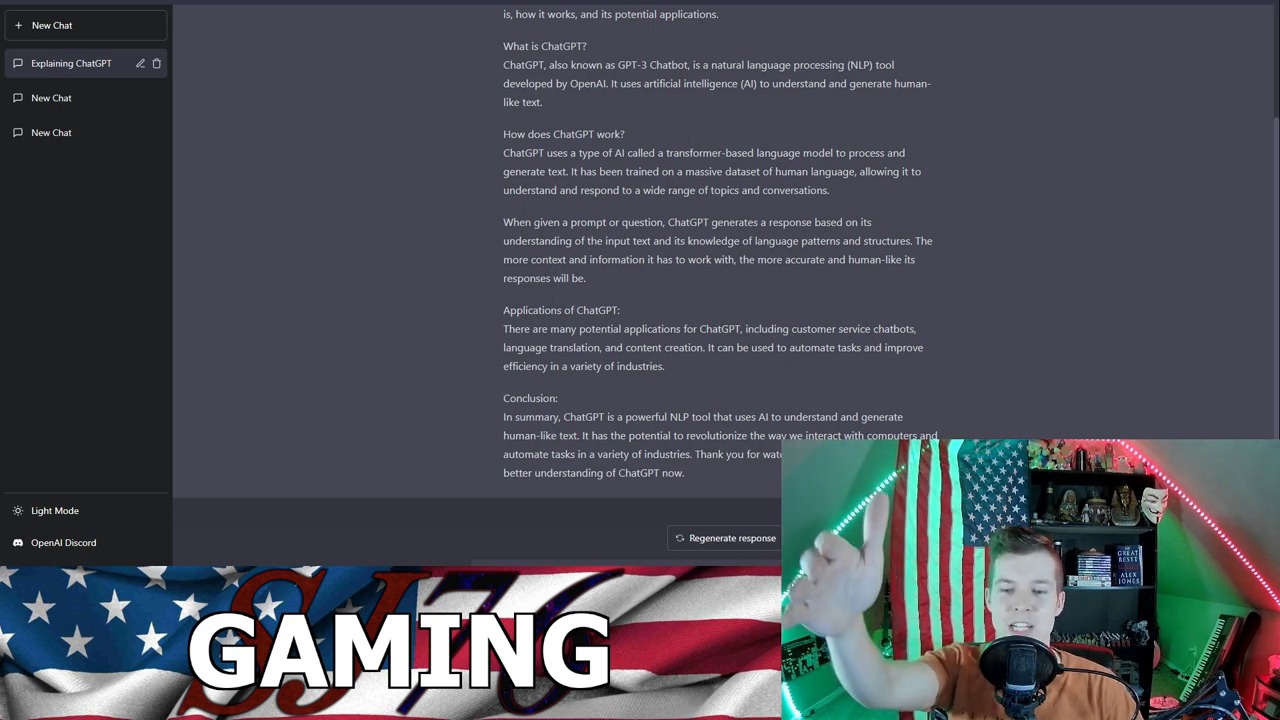
{"action": "mouse_move", "coordinate": [696, 317]}
{"action": "type", "text": "Give me an idea for d&d 5e campaign, make them cool"}
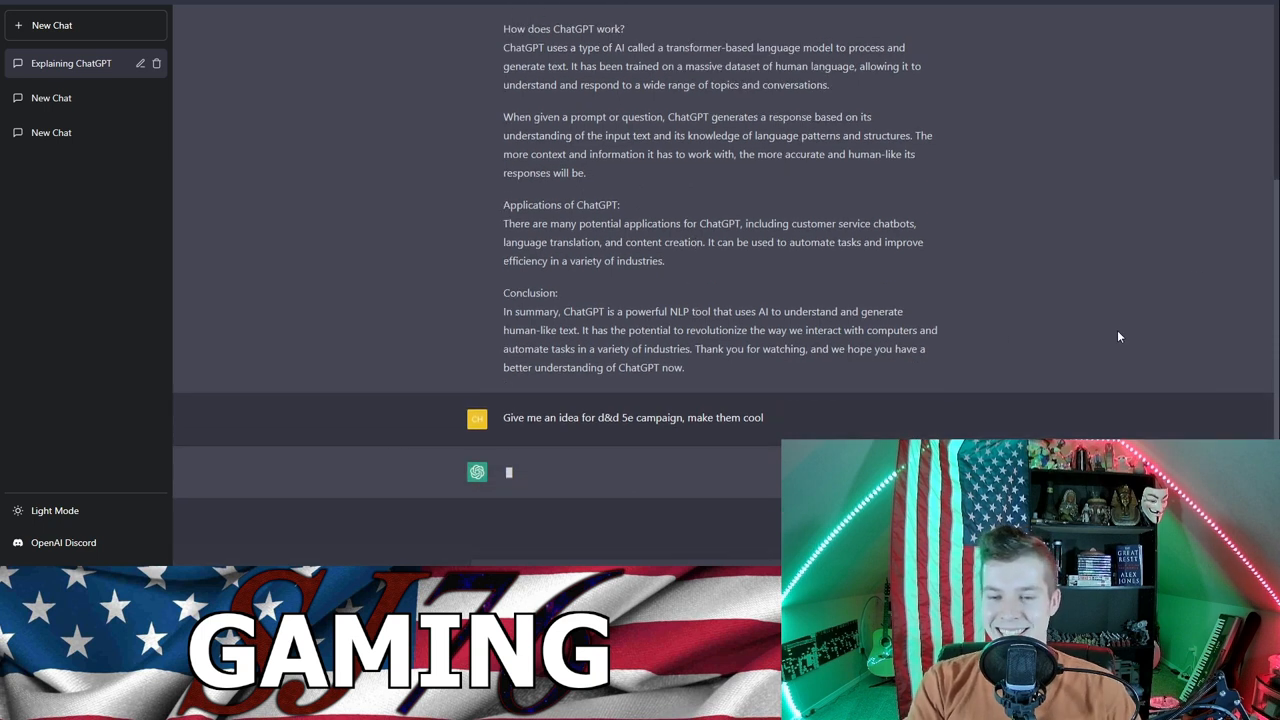
{"action": "mouse_move", "coordinate": [1135, 398]}
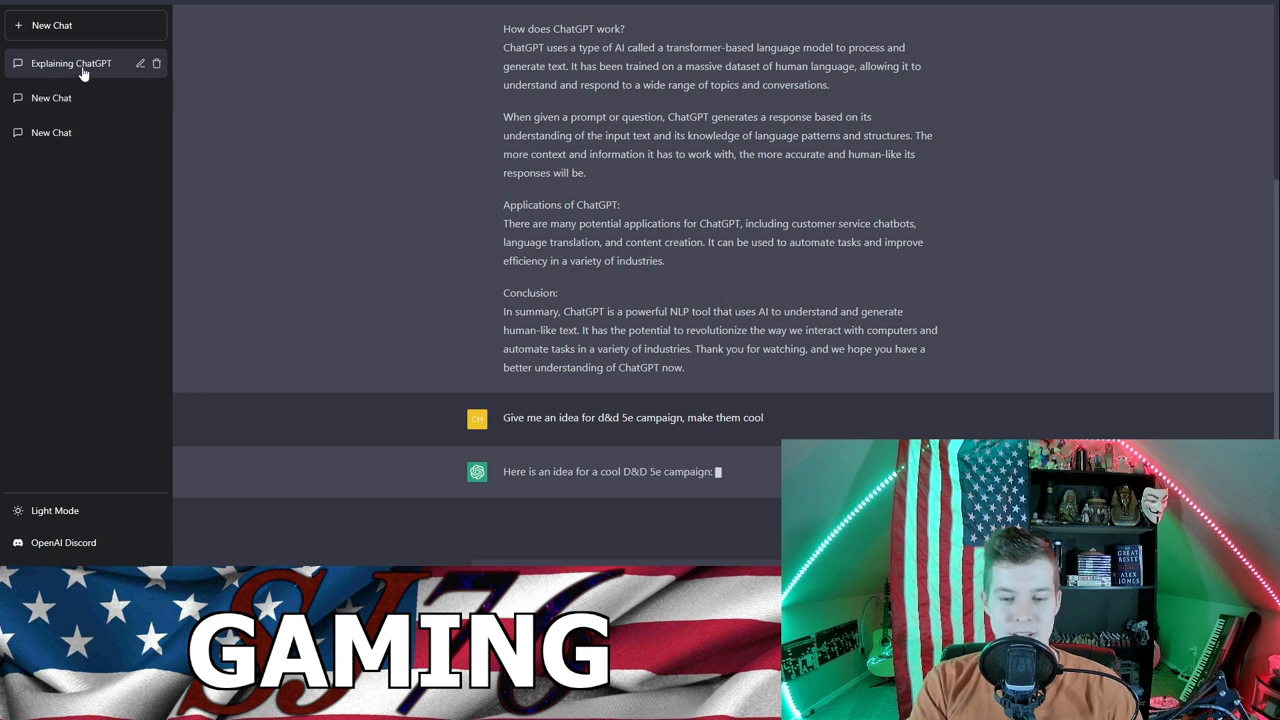
Step: Scroll through the relic-hunting secret-society D&D 5e campaign idea as it generates
{"action": "scroll", "scroll_direction": "down", "scroll_amount": 3}
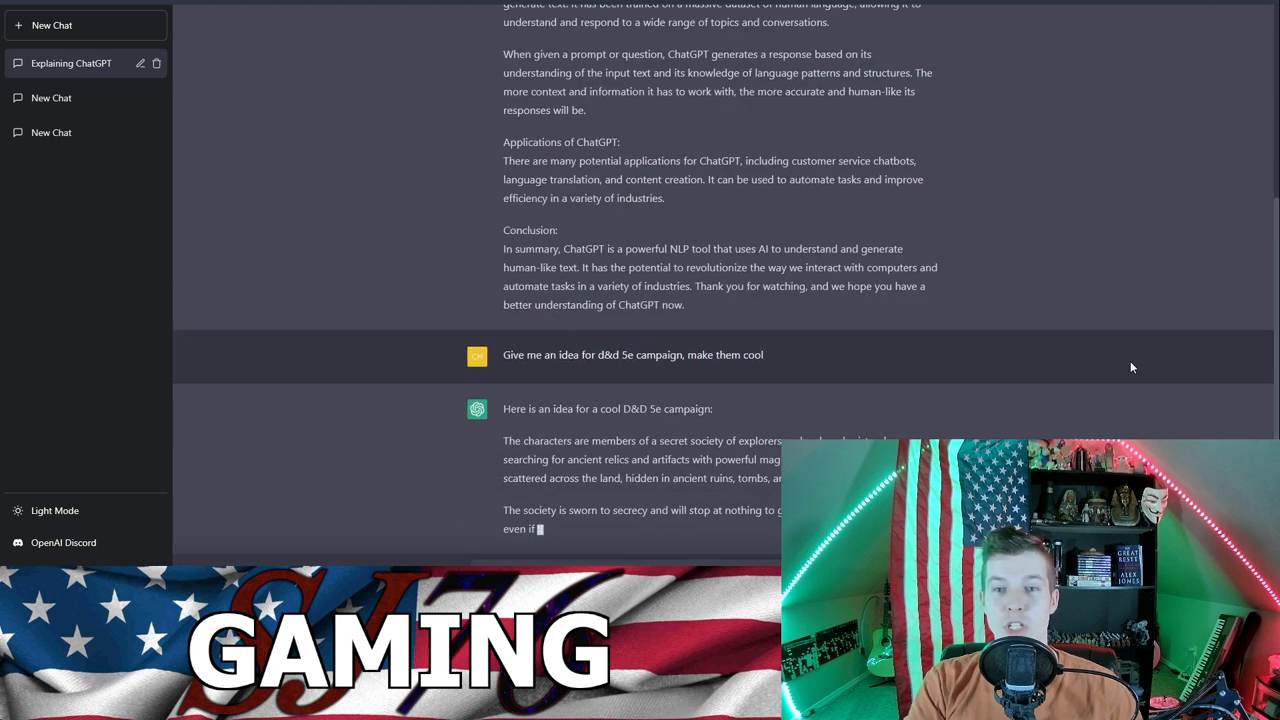
{"action": "scroll", "scroll_direction": "down", "scroll_amount": 3}
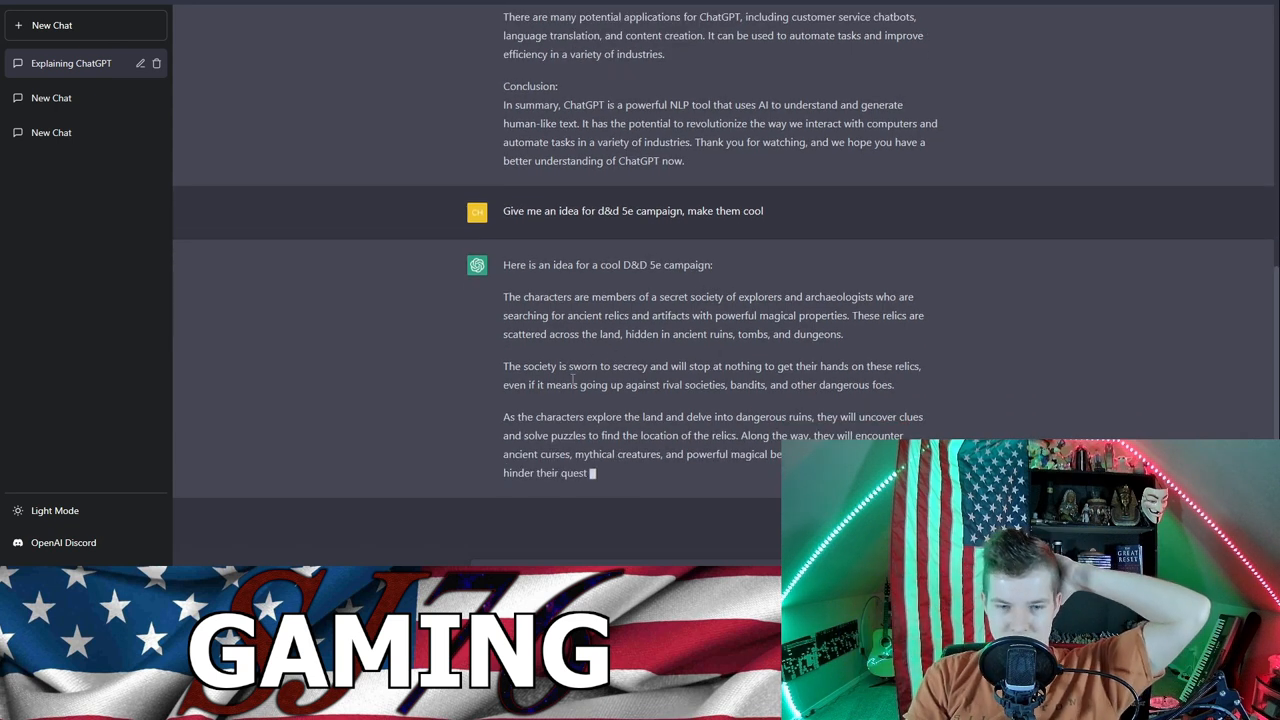
{"action": "scroll", "scroll_direction": "down", "scroll_amount": 3}
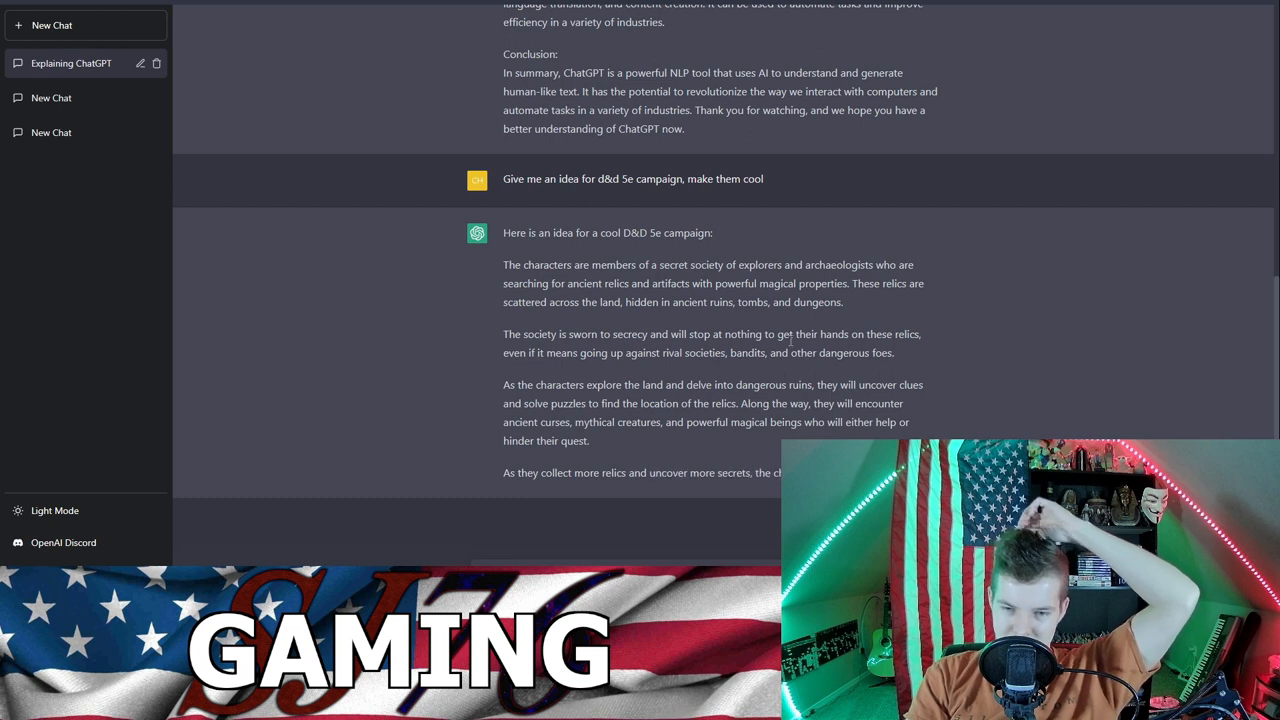
{"action": "scroll", "scroll_direction": "down", "scroll_amount": 3}
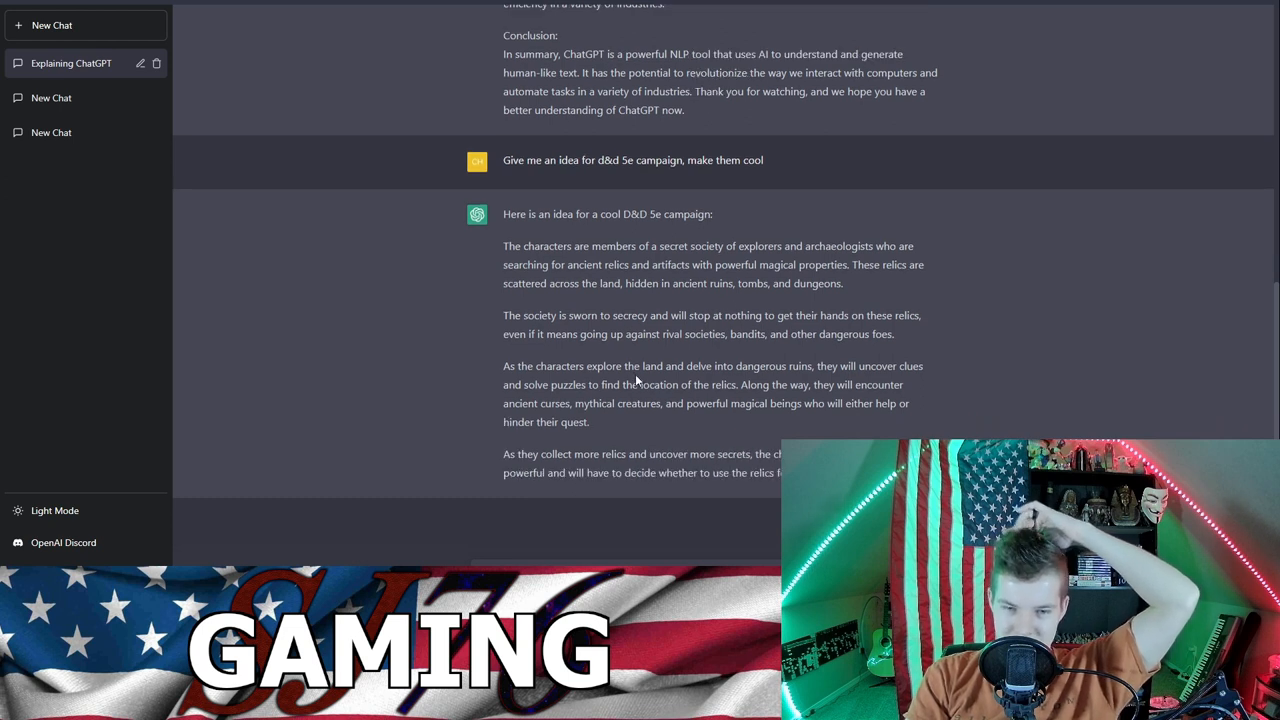
{"action": "scroll", "scroll_direction": "down", "scroll_amount": 3}
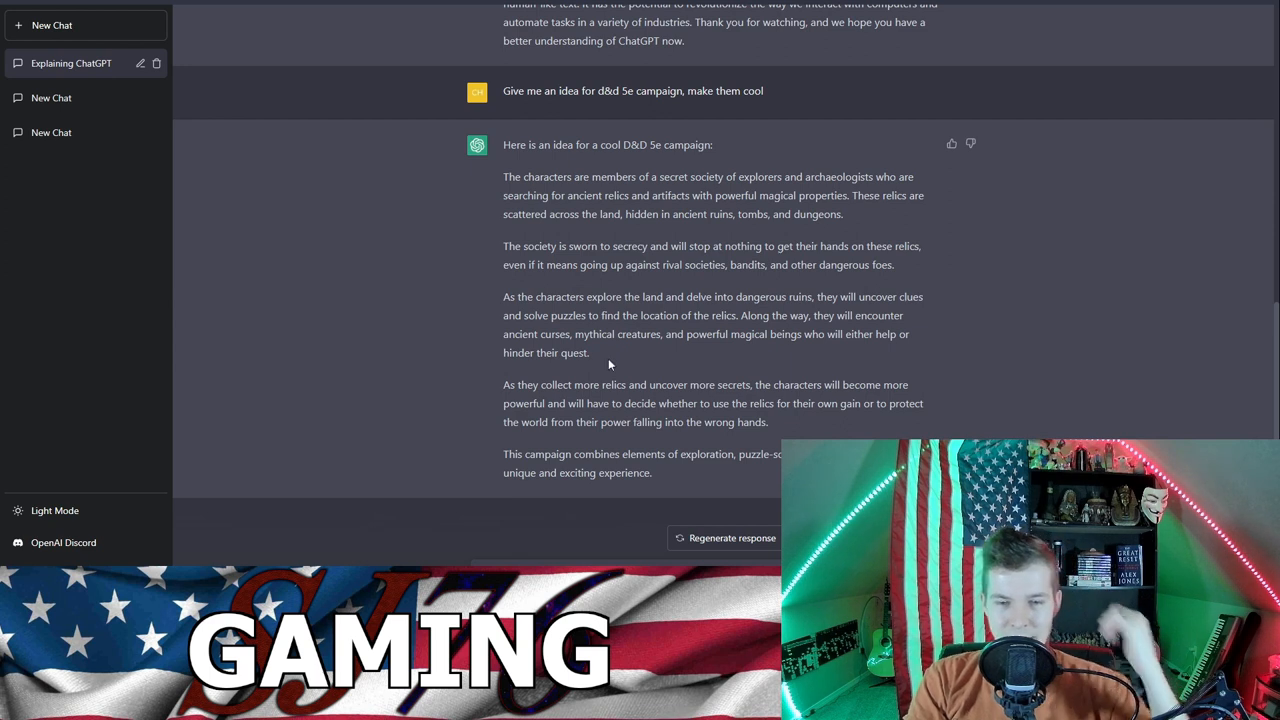
{"action": "mouse_move", "coordinate": [555, 513]}
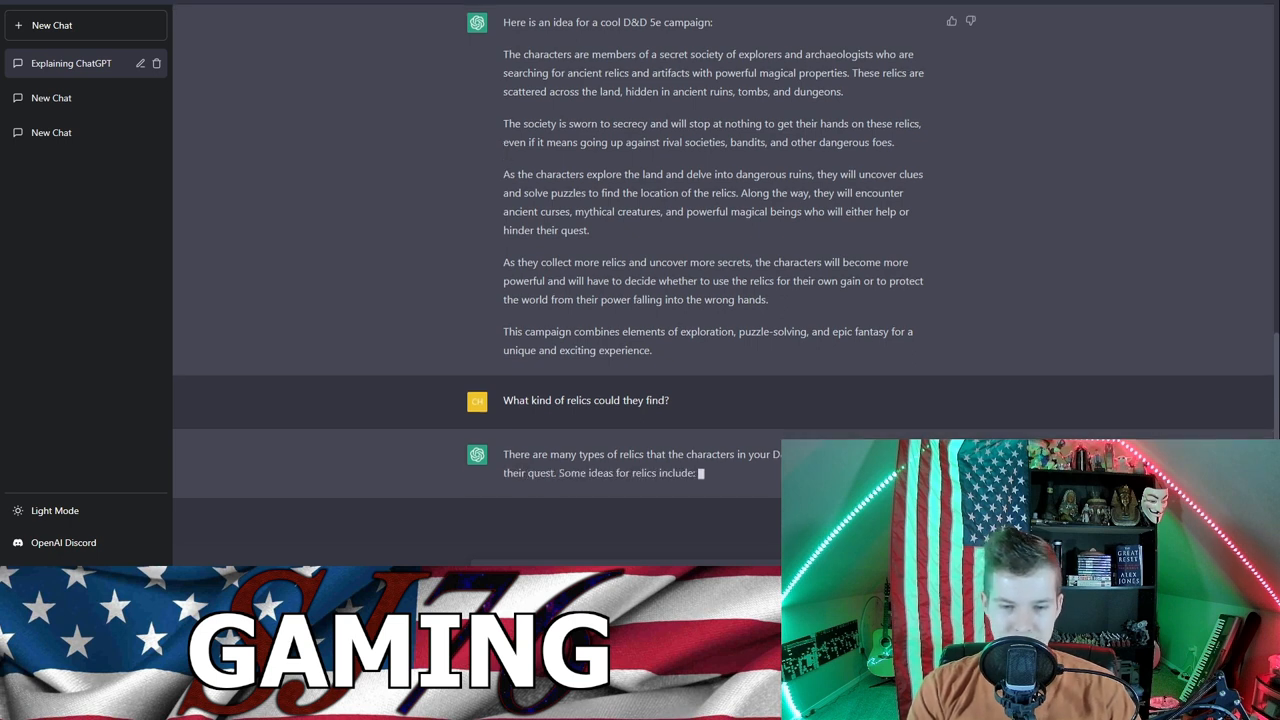
Step: Resubmit the relics question after the network error and scroll through the eight relics
{"action": "scroll", "scroll_direction": "down", "scroll_amount": 3}
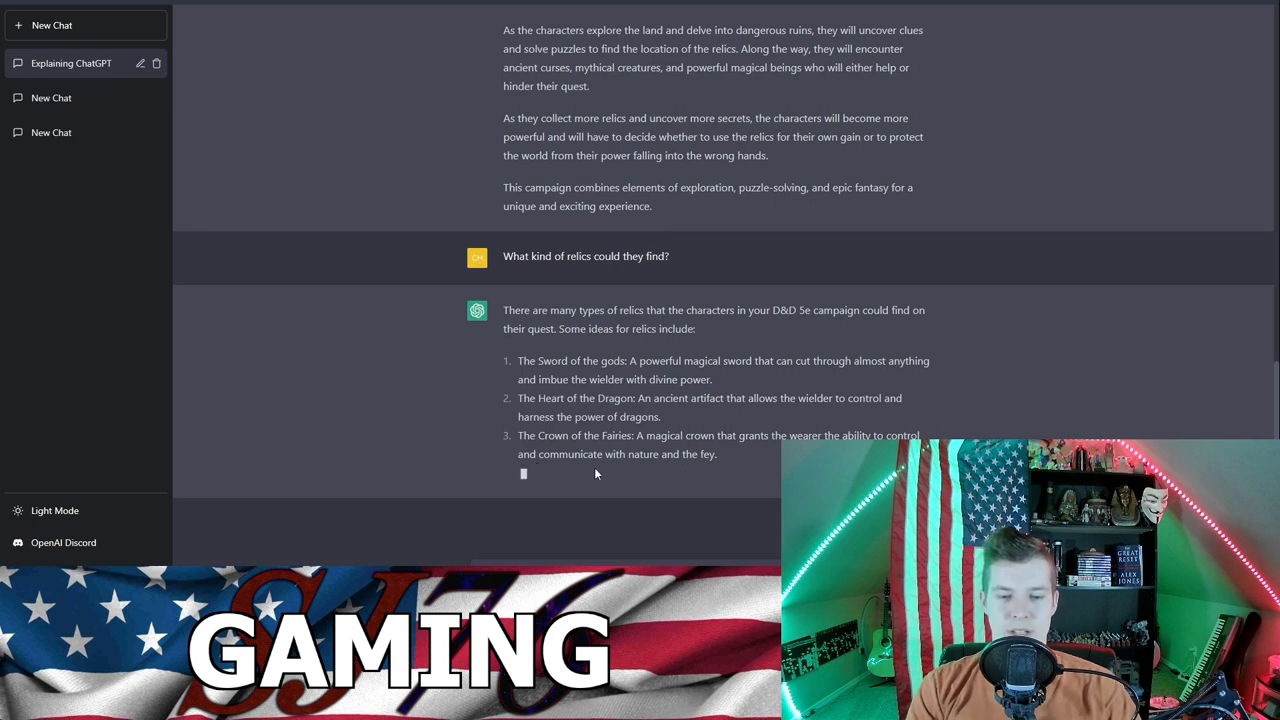
{"action": "mouse_move", "coordinate": [472, 484]}
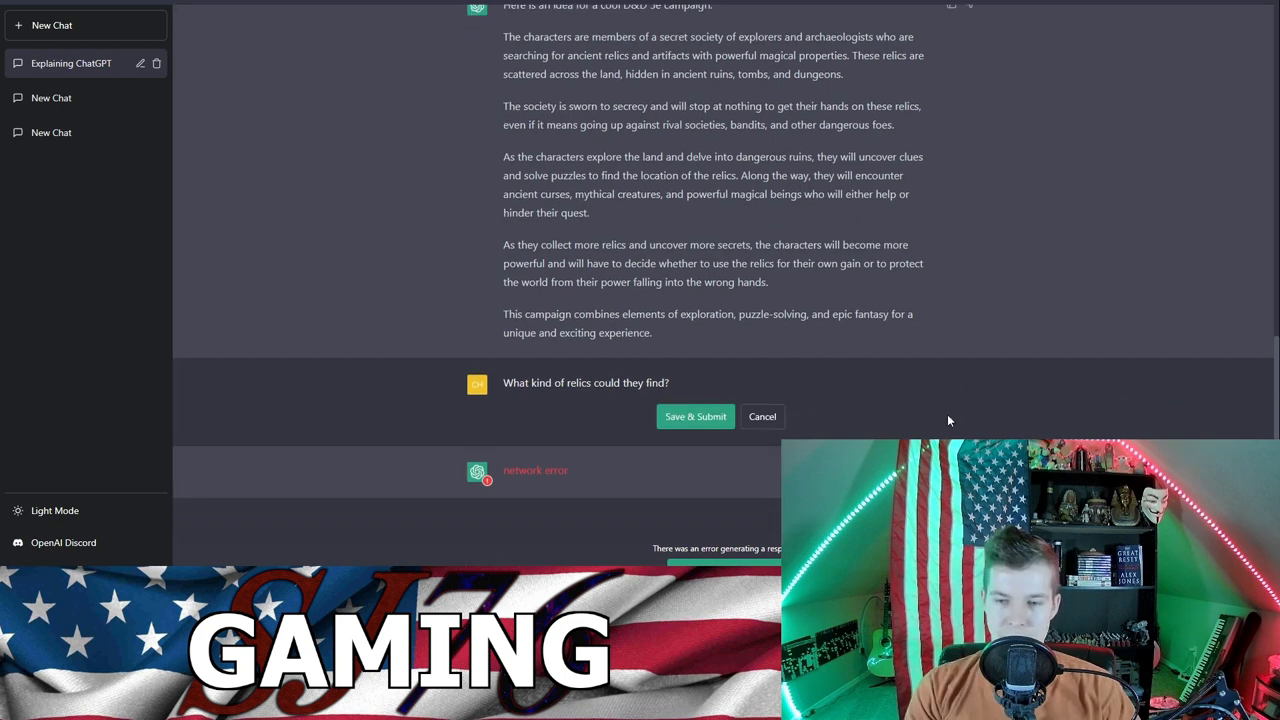
{"action": "left_click", "coordinate": [695, 416]}
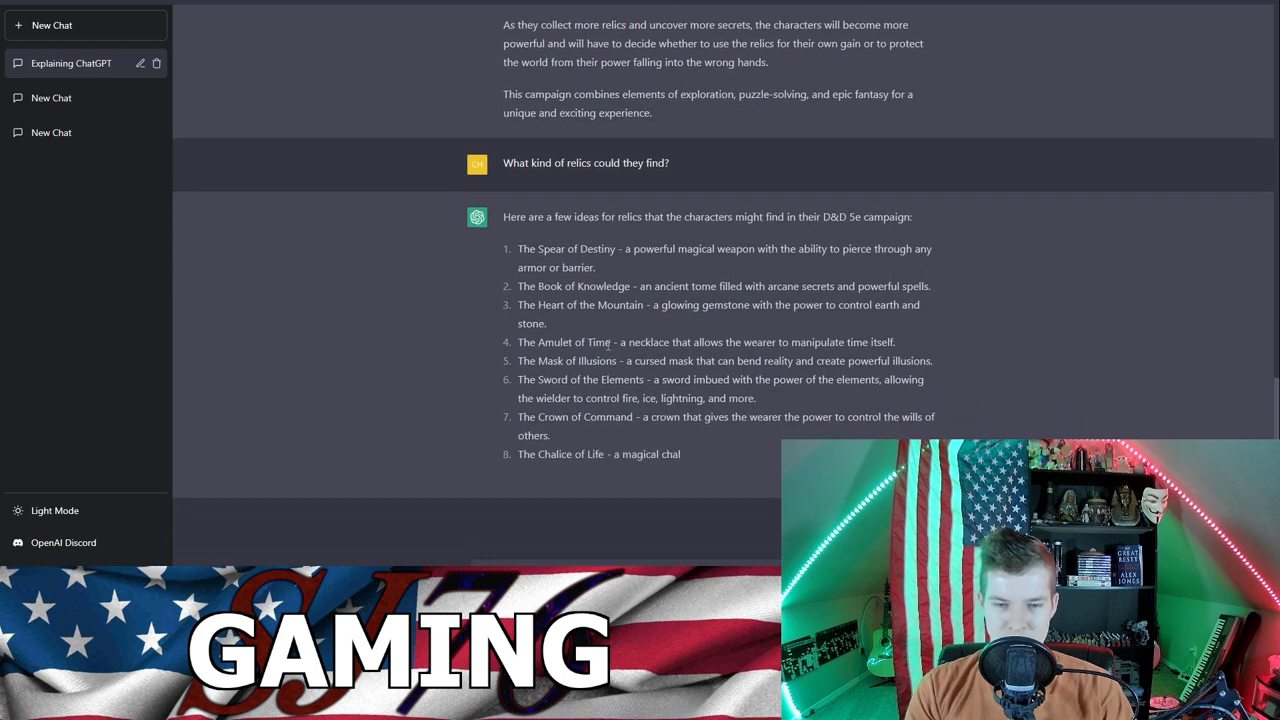
{"action": "scroll", "scroll_direction": "down", "scroll_amount": 3}
{"action": "type", "text": "give me a different name for number 4"}
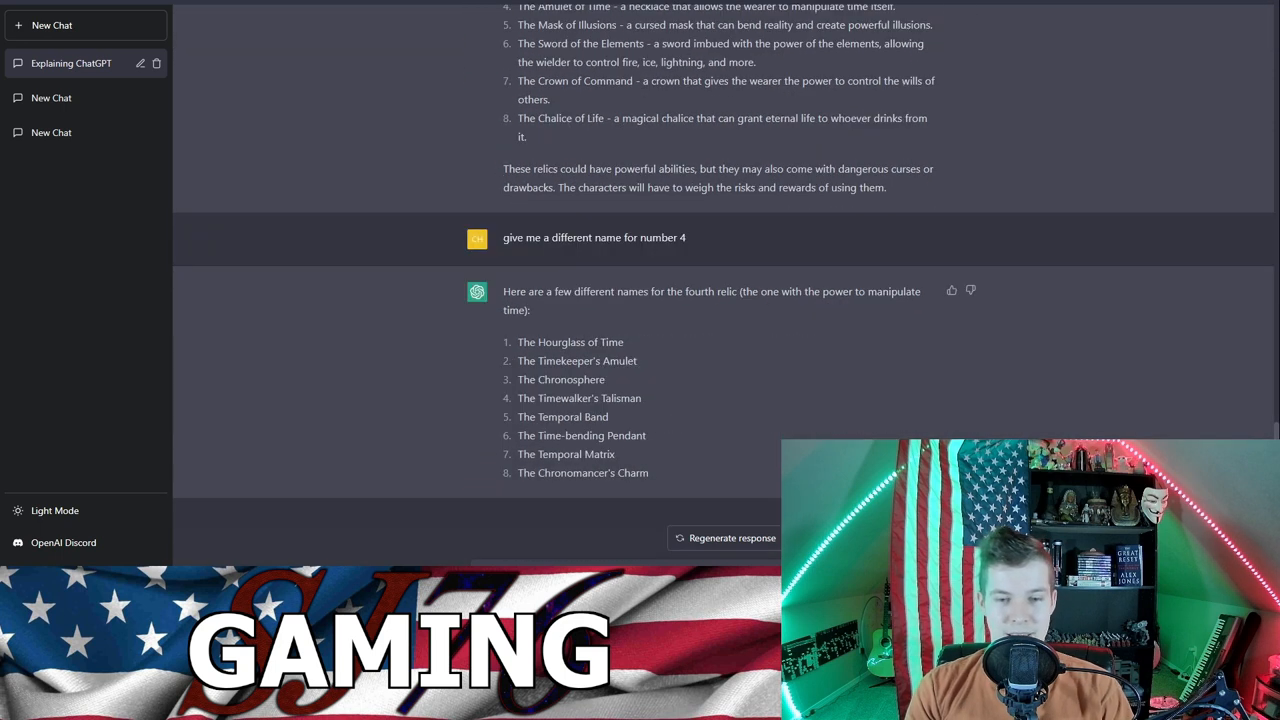
{"action": "mouse_move", "coordinate": [626, 427]}
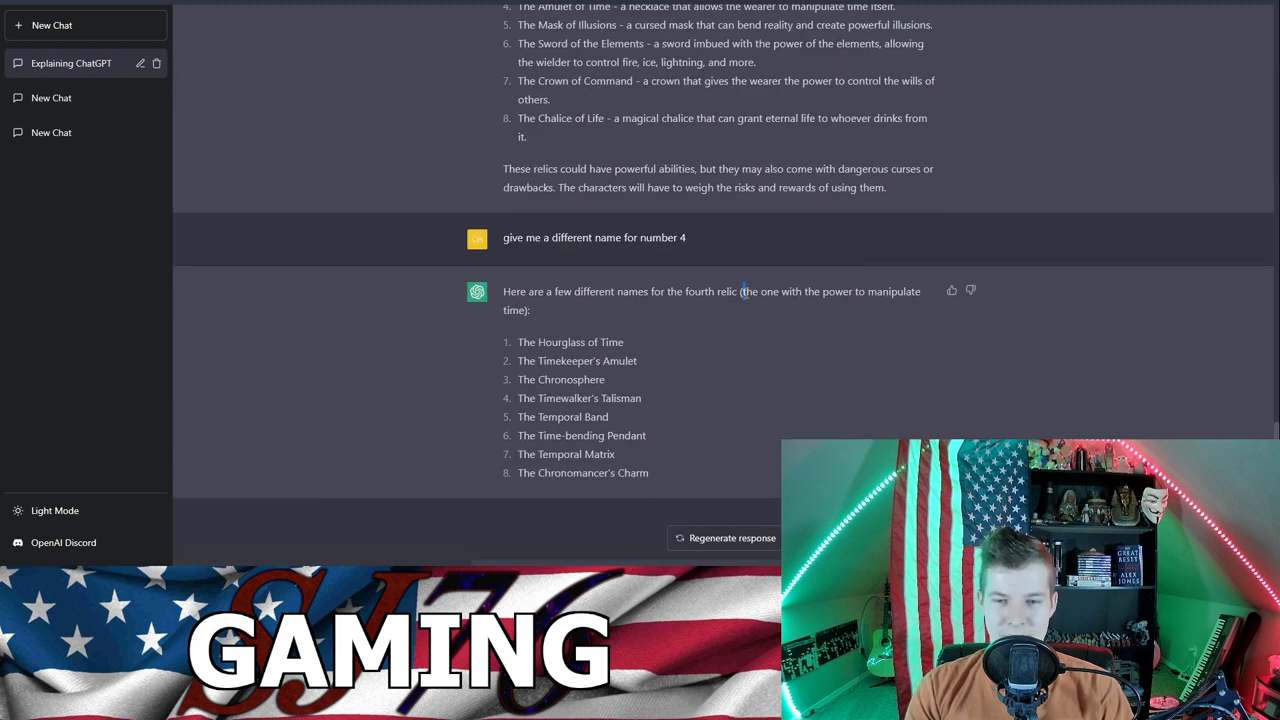
{"action": "mouse_move", "coordinate": [758, 444]}
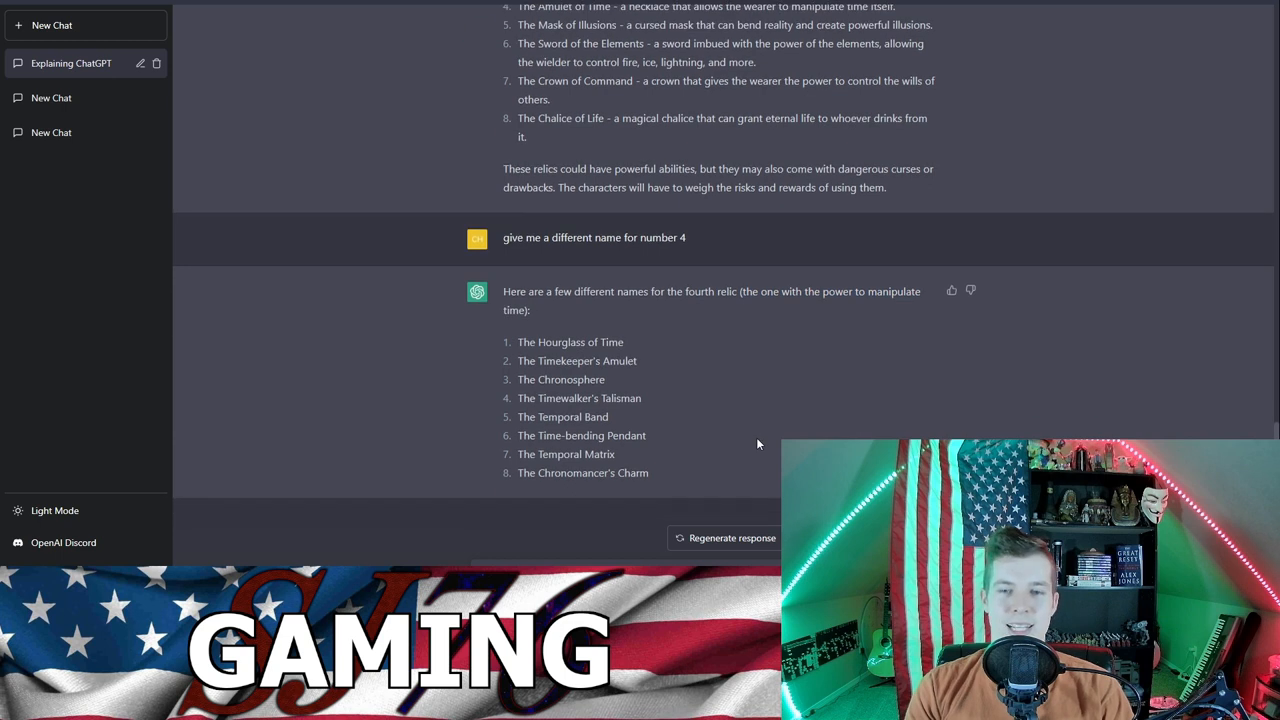
{"action": "mouse_move", "coordinate": [798, 361]}
{"action": "type", "text": "give me an arma 3 script for stopping a vehicle and getting out"}
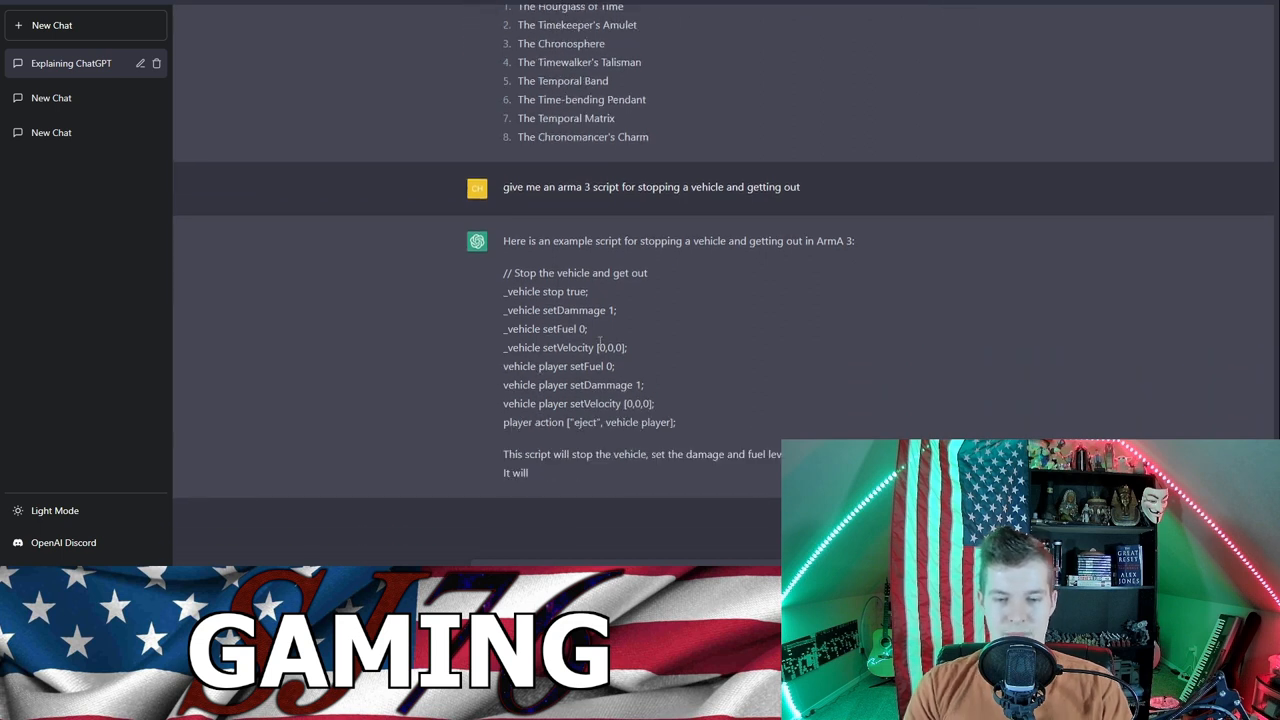
{"action": "mouse_move", "coordinate": [640, 384]}
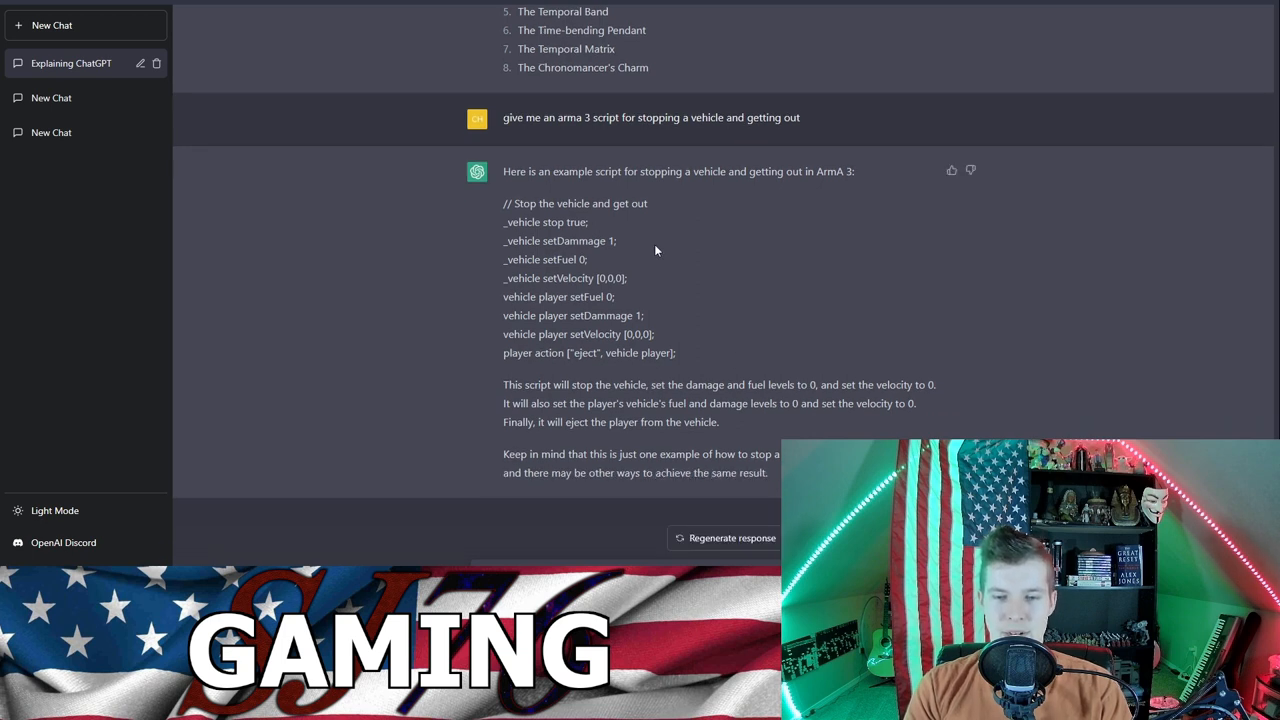
{"action": "mouse_move", "coordinate": [767, 561]}
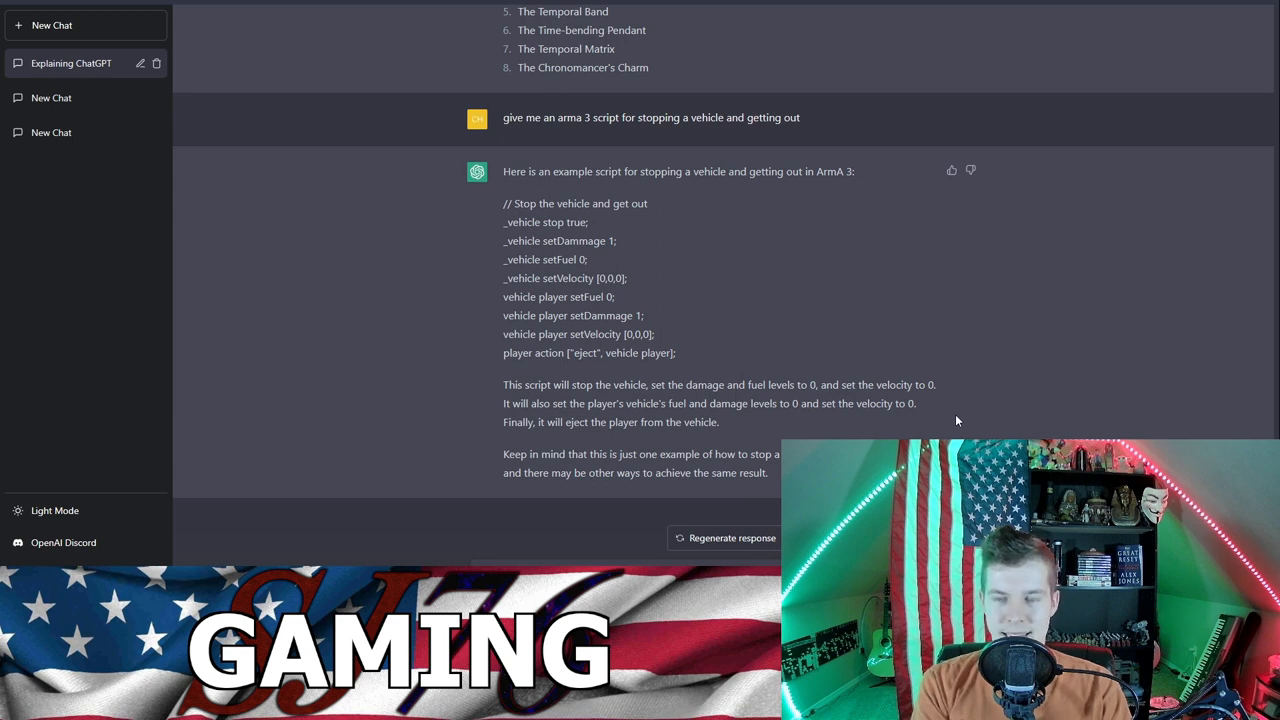
Step: Scroll through the ArmA 3 vehicle script and ChatGPT's explanation of its abilities
{"action": "scroll", "scroll_direction": "down", "scroll_amount": 3}
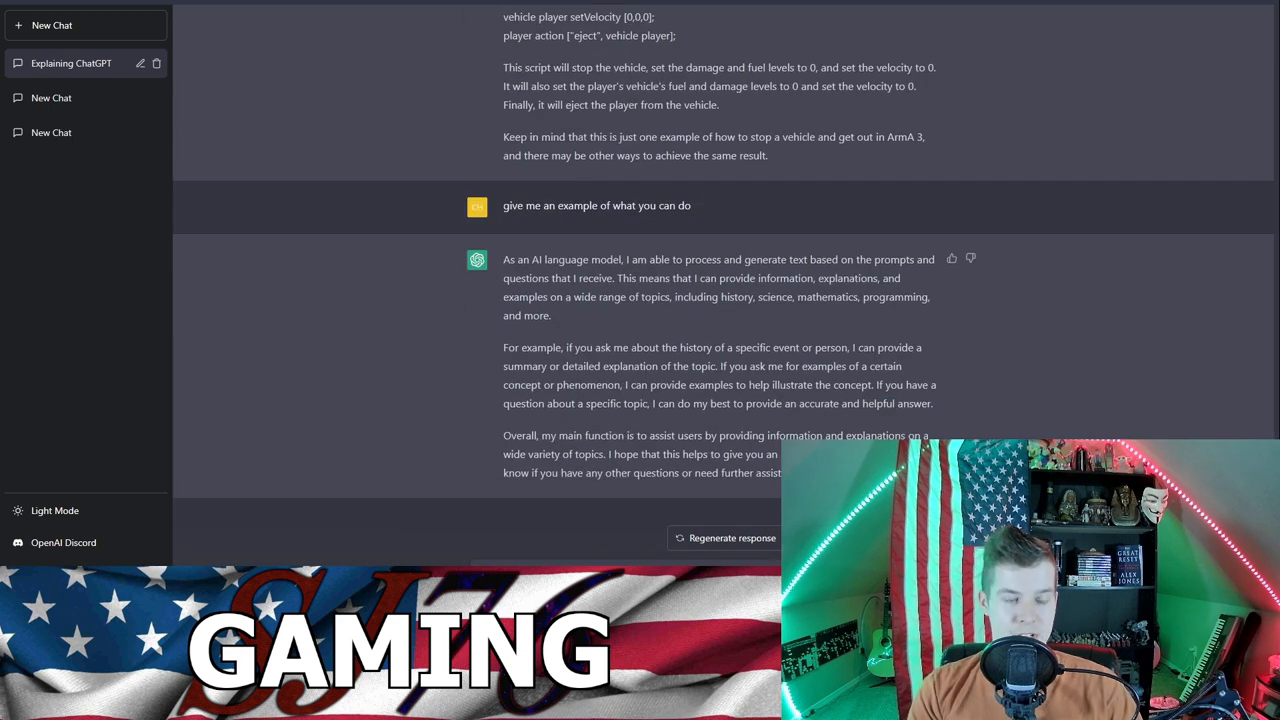
{"action": "mouse_move", "coordinate": [244, 13]}
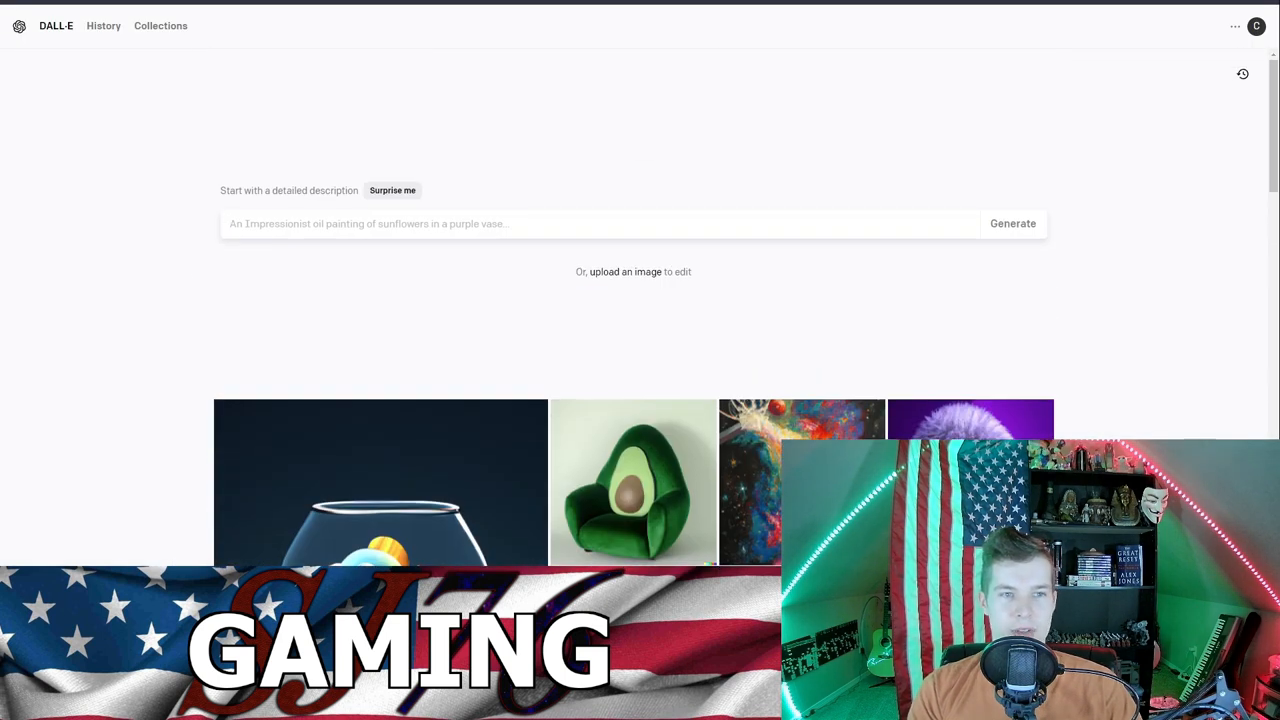
Step: Enter the prompt 'a skinny white guy on a computer making youtube videos, photo'
{"action": "scroll", "scroll_direction": "down", "scroll_amount": 3}
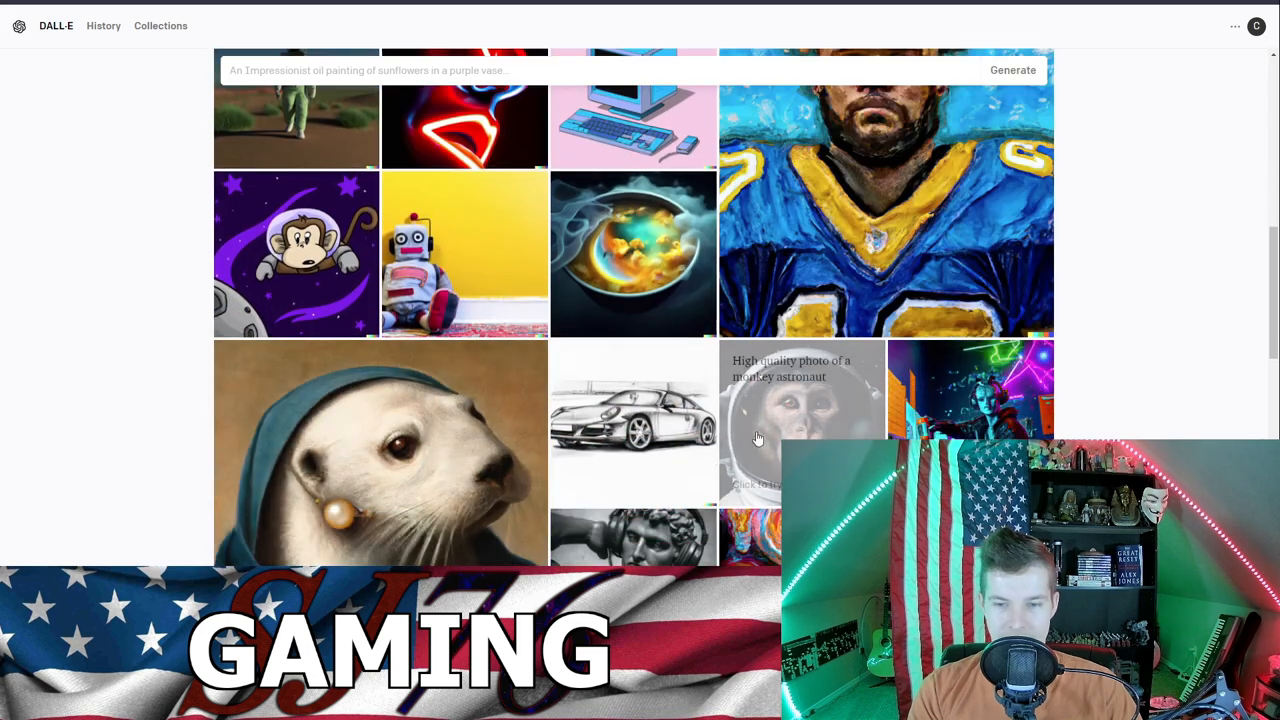
{"action": "scroll", "scroll_direction": "up", "scroll_amount": 3}
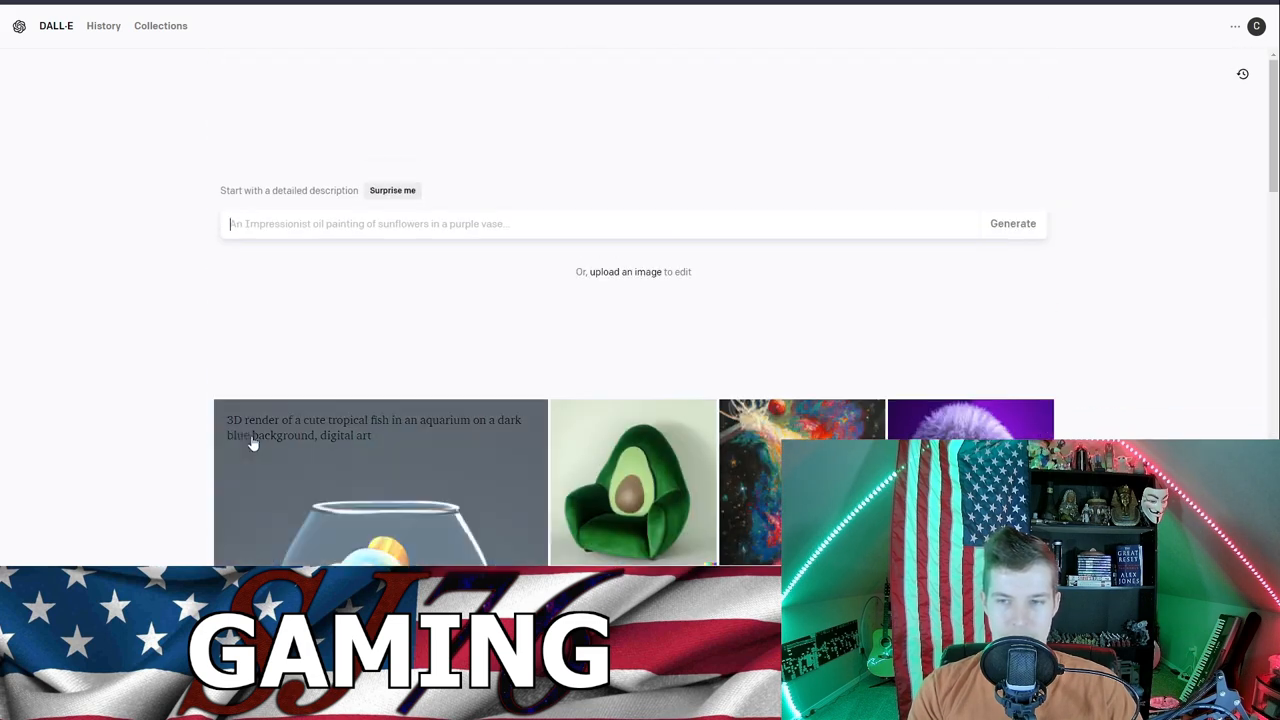
{"action": "type", "text": "a ski"}
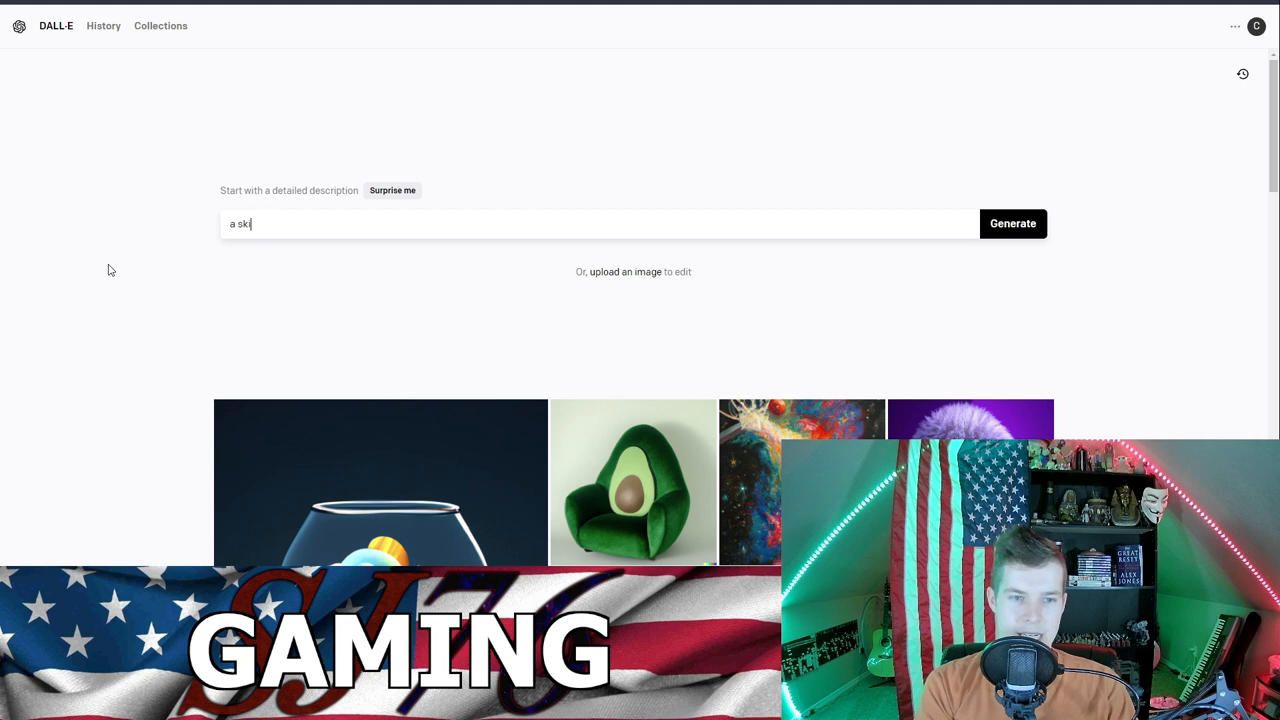
{"action": "type", "text": "a skinny white guy on a computer making"}
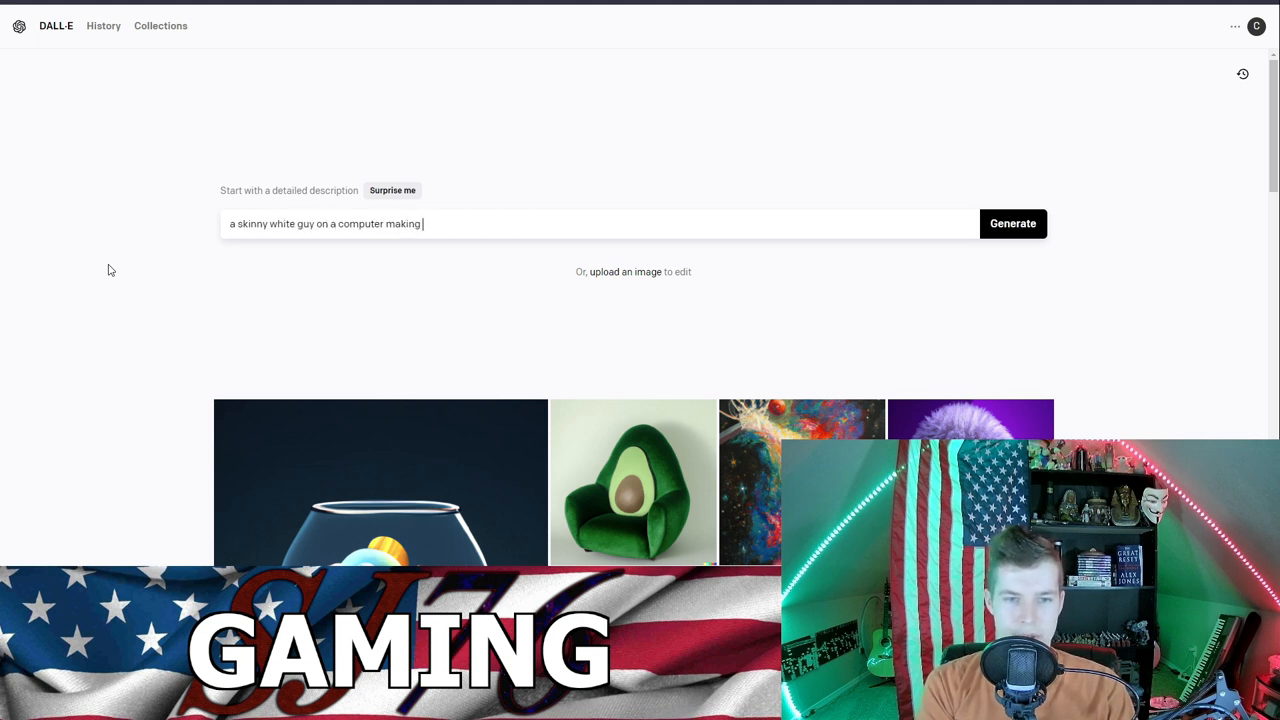
{"action": "type", "text": "youtube videos, photo"}
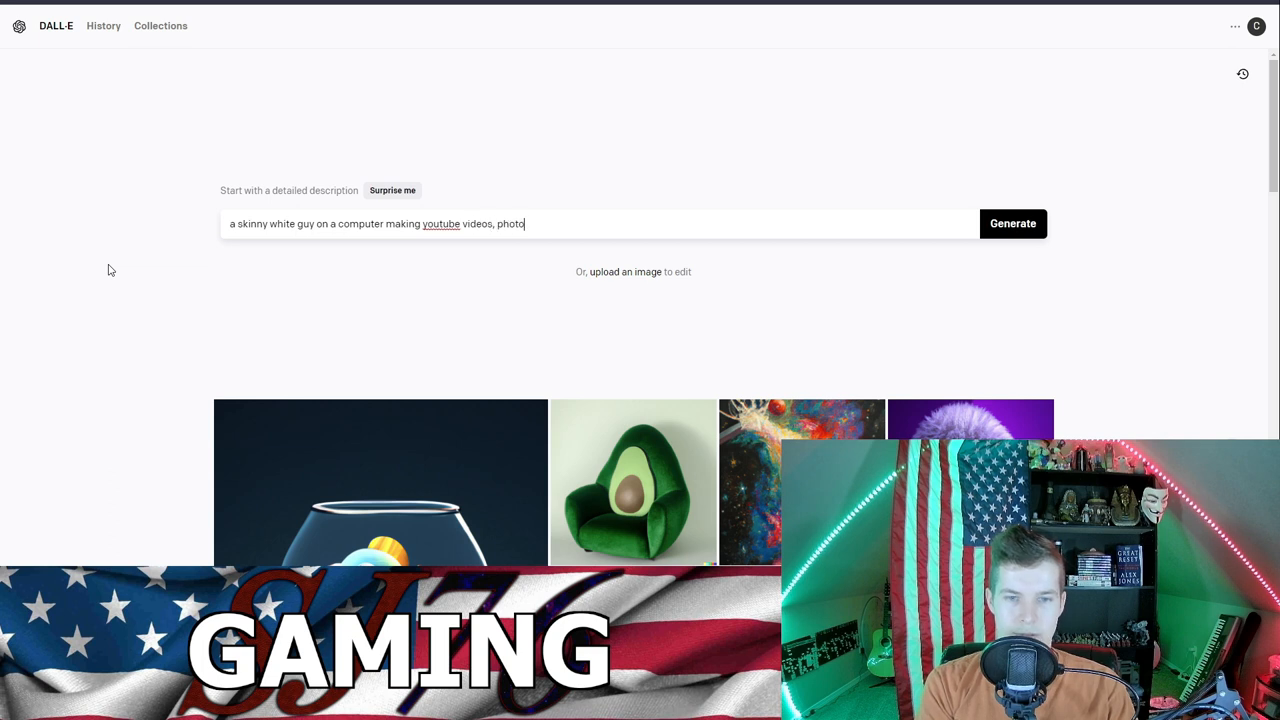
Step: Generate four photorealistic images from the completed skinny-guy YouTube prompt
{"action": "left_click", "coordinate": [1012, 223]}
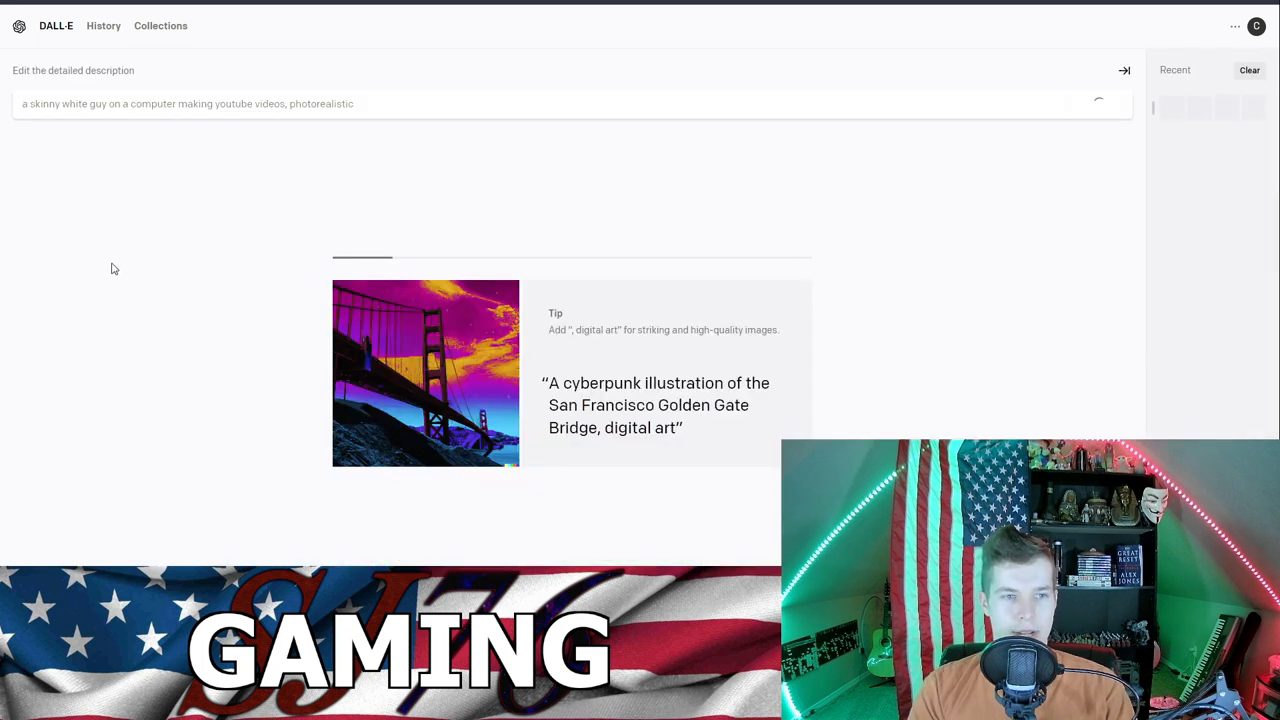
{"action": "mouse_move", "coordinate": [113, 279]}
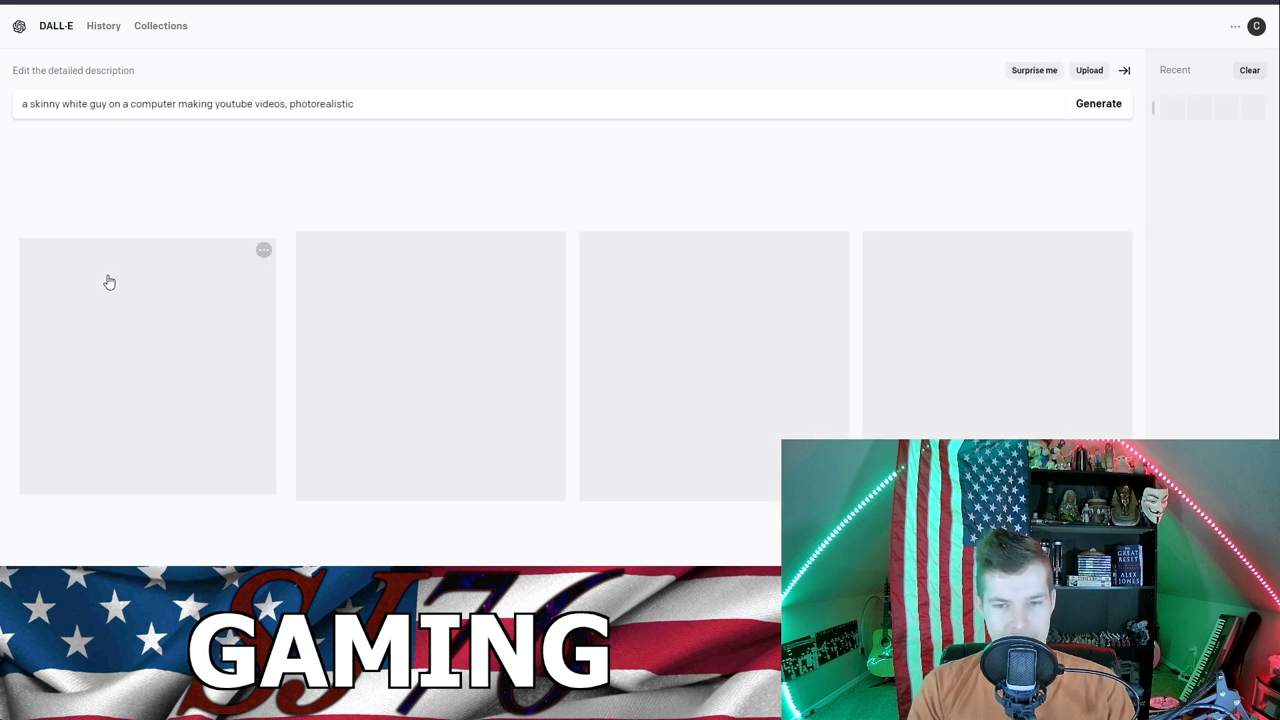
{"action": "left_click", "coordinate": [1098, 103]}
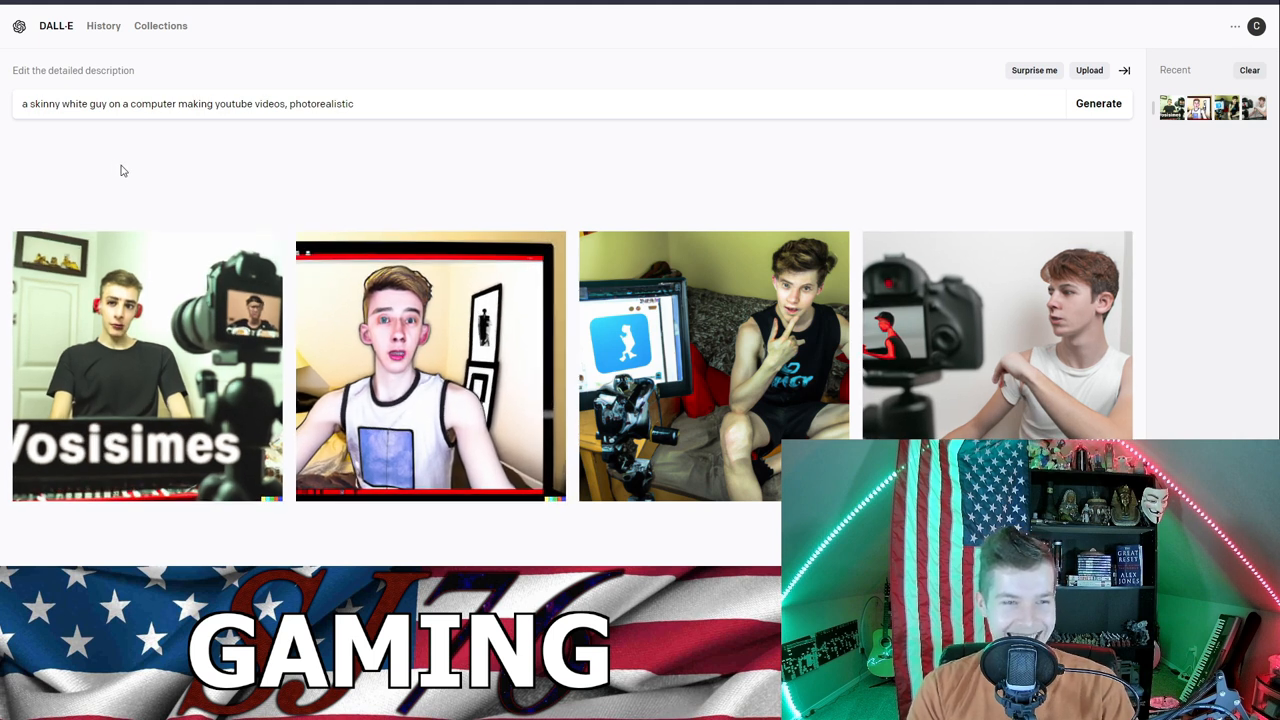
Step: Generate images for the 'buff black guy… tiktok videos' prompt and open the cartoon image's options
{"action": "double_click", "coordinate": [74, 104]}
{"action": "type", "text": "buff blac"}
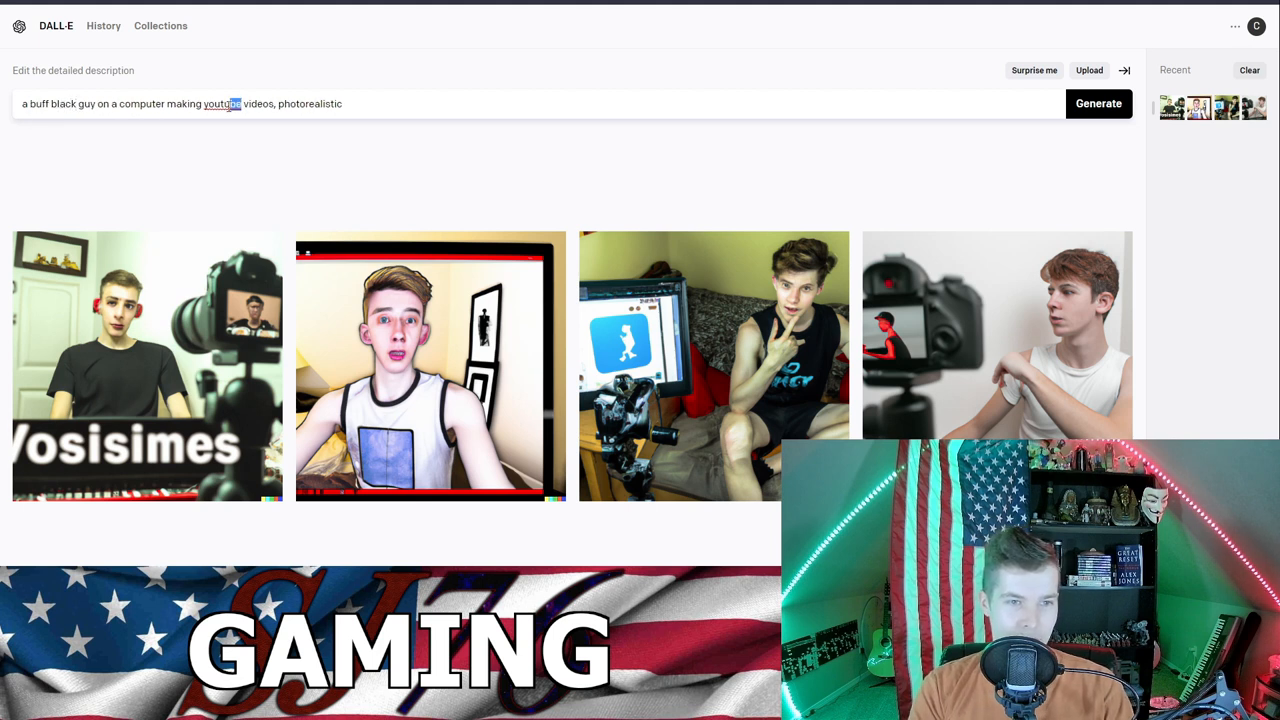
{"action": "type", "text": "tiktok"}
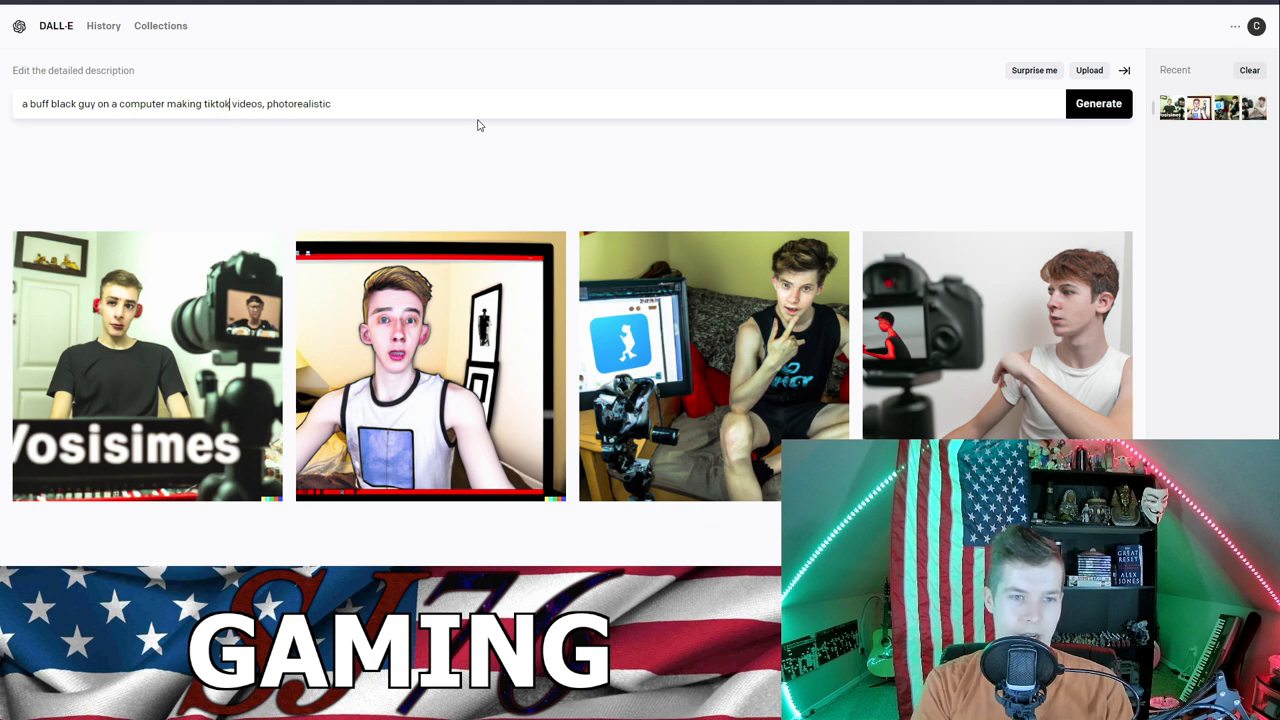
{"action": "left_click", "coordinate": [1098, 103]}
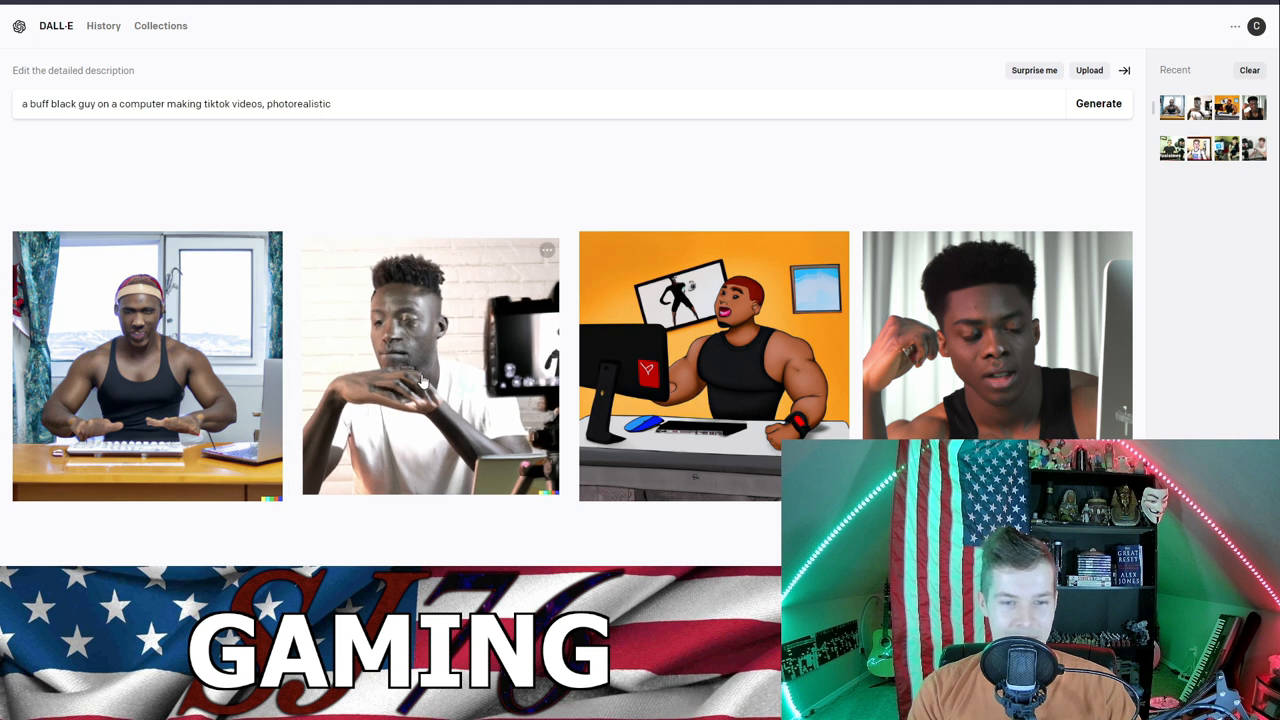
{"action": "mouse_move", "coordinate": [527, 360]}
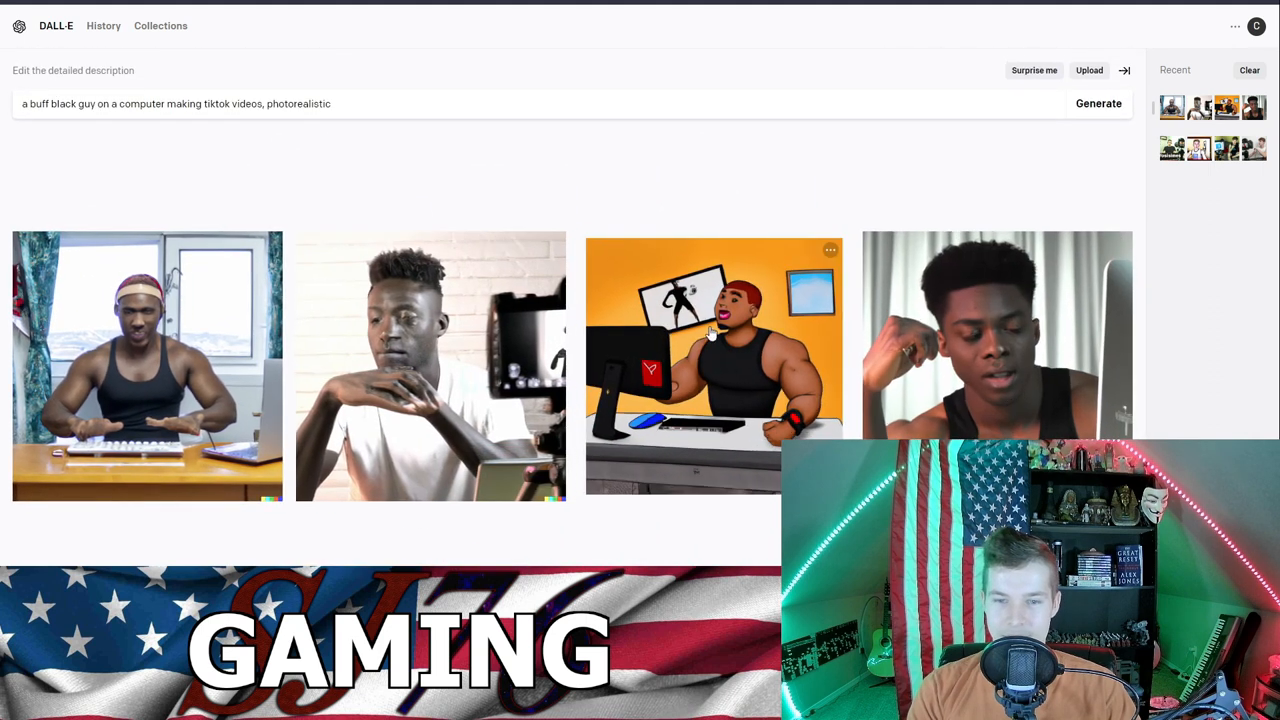
{"action": "left_click", "coordinate": [830, 250]}
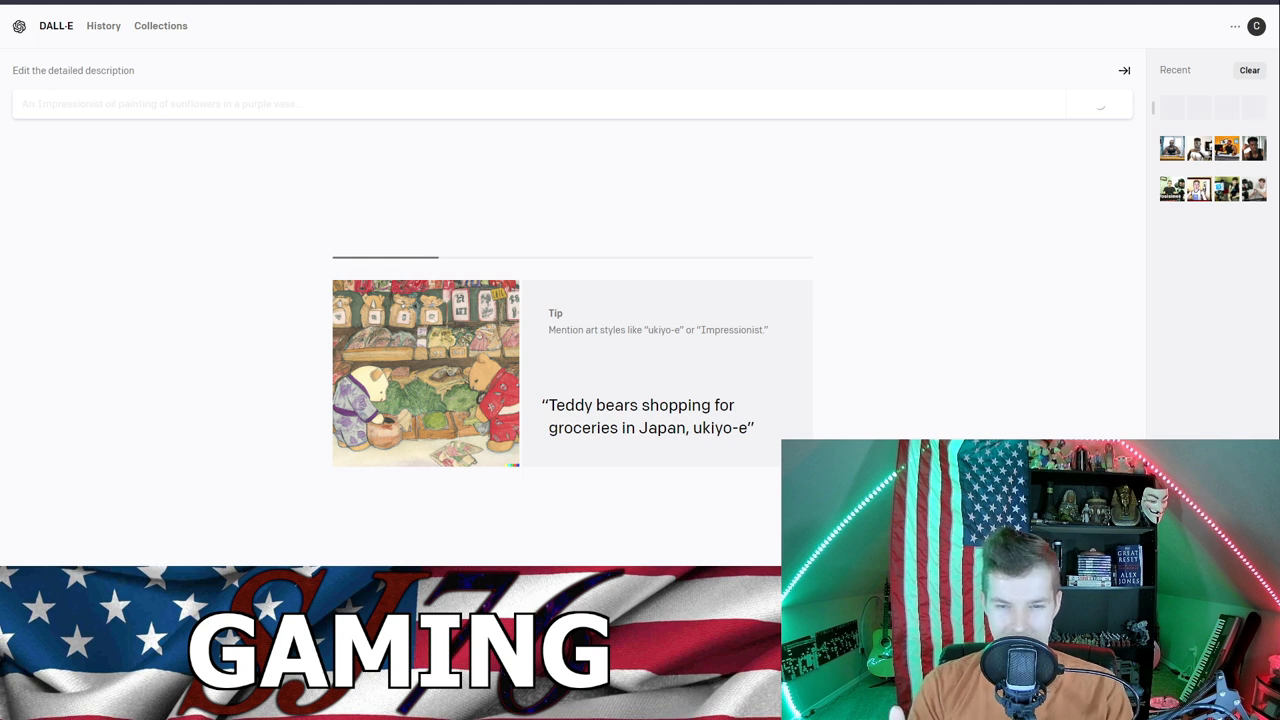
Step: Create variations of the cartoon image and open the headphone variation's quick actions
{"action": "left_click", "coordinate": [1098, 103]}
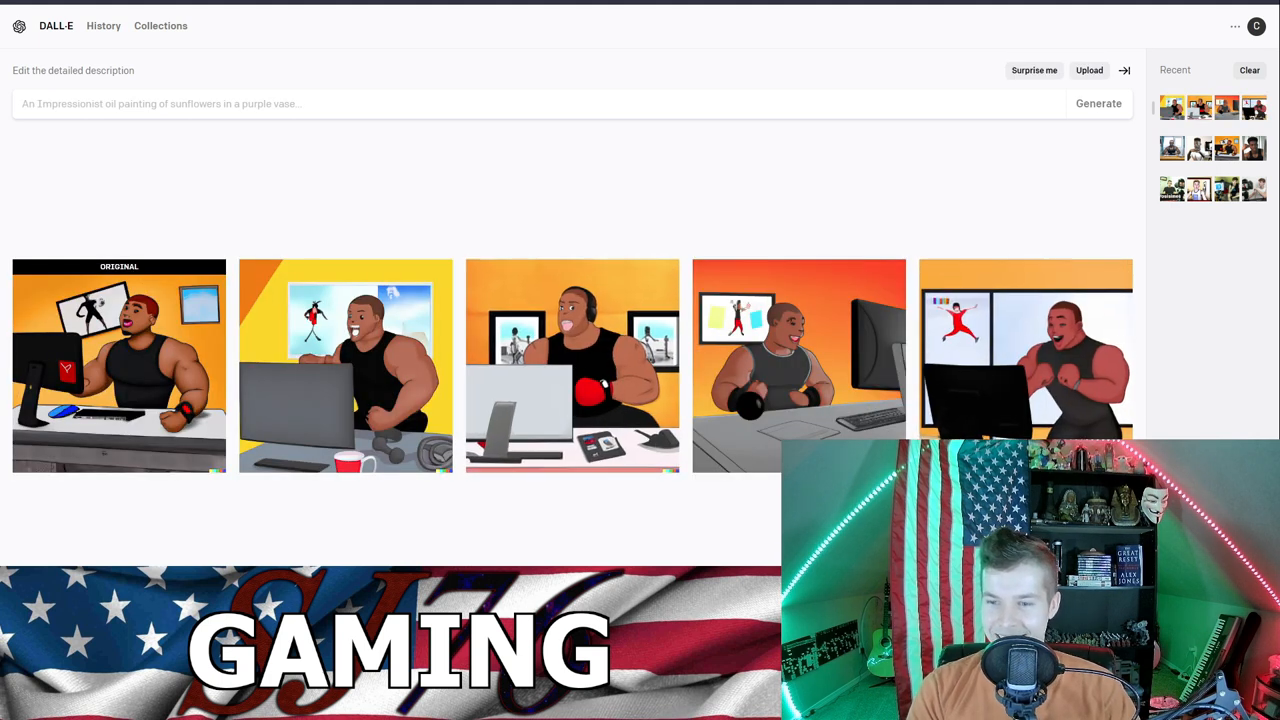
{"action": "mouse_move", "coordinate": [1045, 375]}
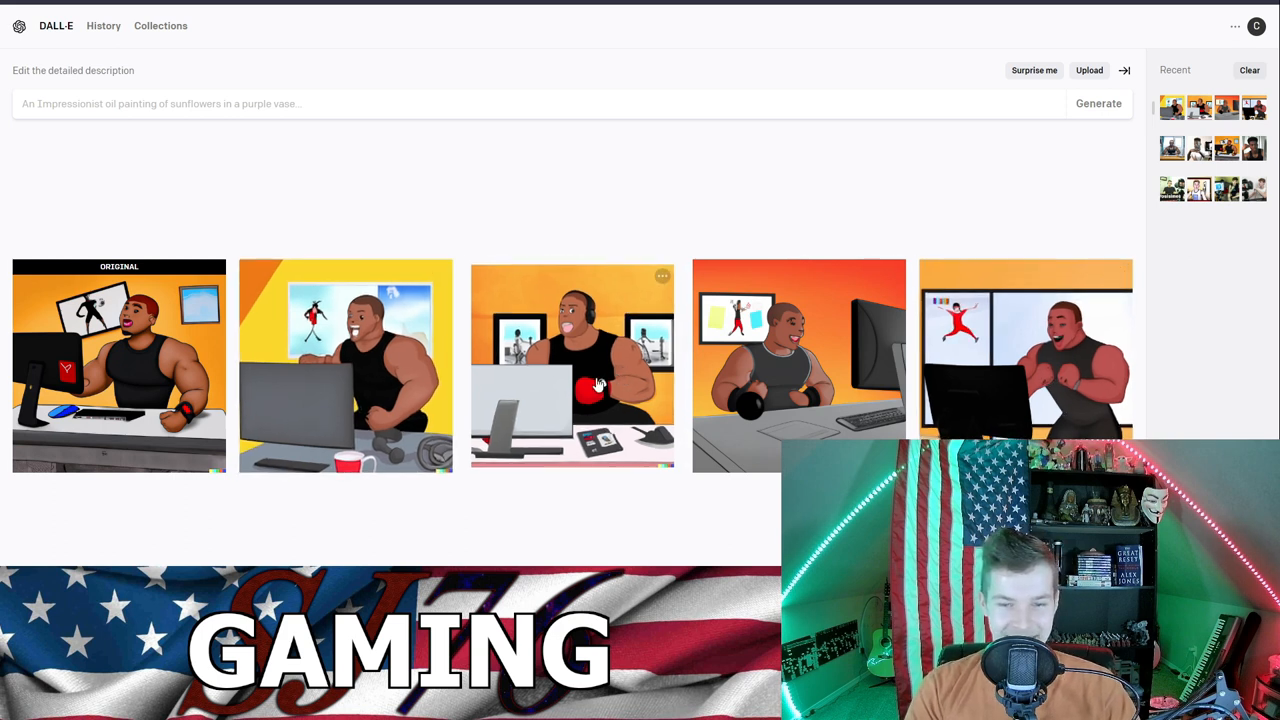
{"action": "left_click", "coordinate": [662, 276]}
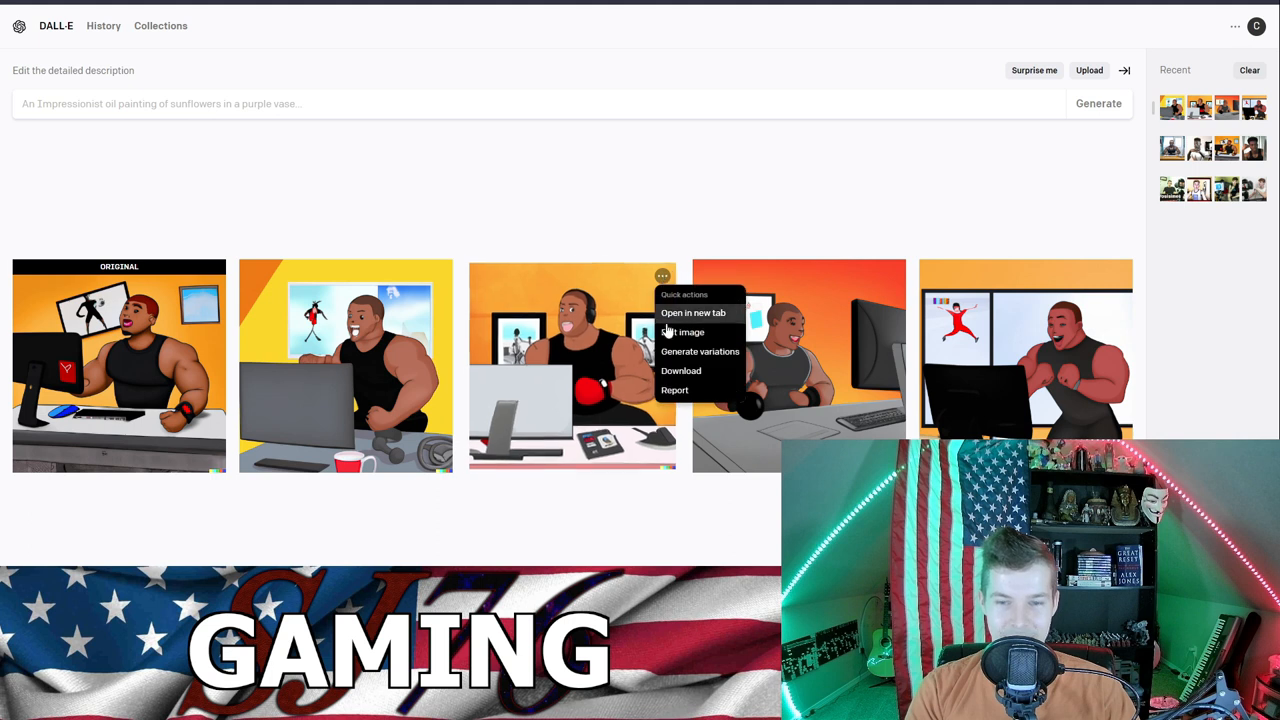
Step: Edit the headphone-wearing variation with prompt 'gold grill in mouth' and generate the result
{"action": "left_click", "coordinate": [682, 332]}
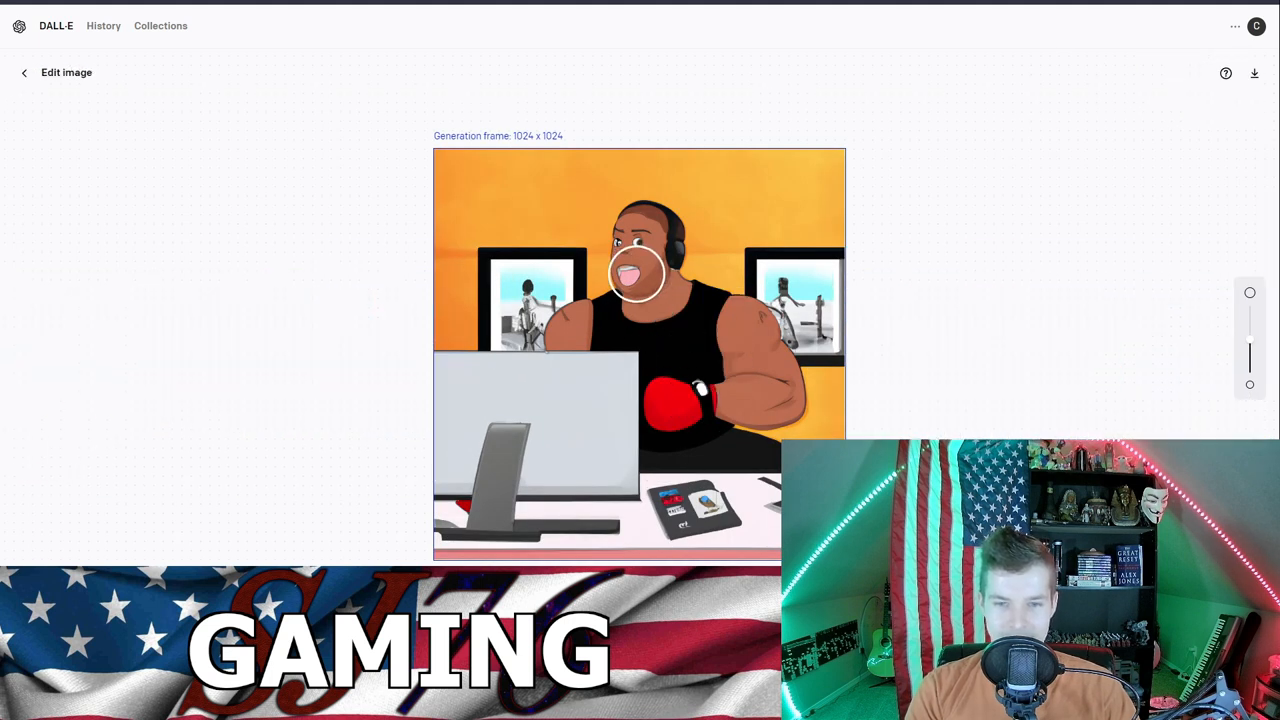
{"action": "type", "text": "gold grill in mou"}
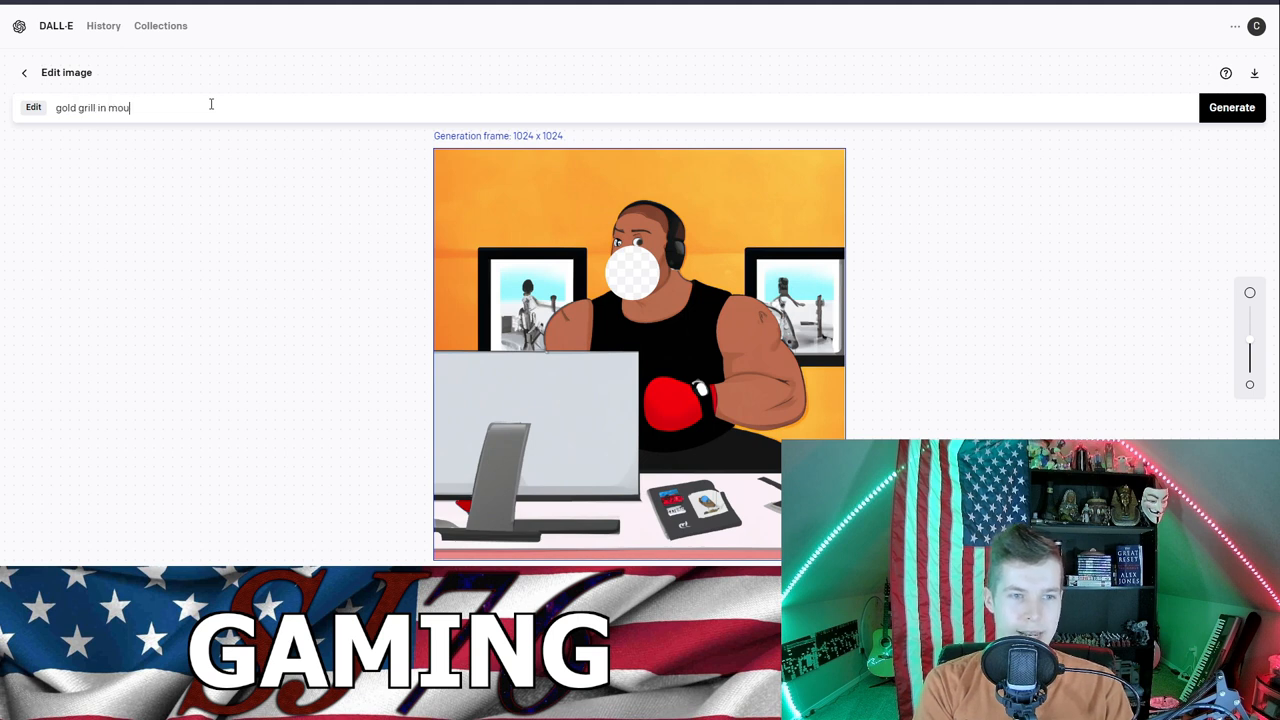
{"action": "left_click", "coordinate": [1232, 107]}
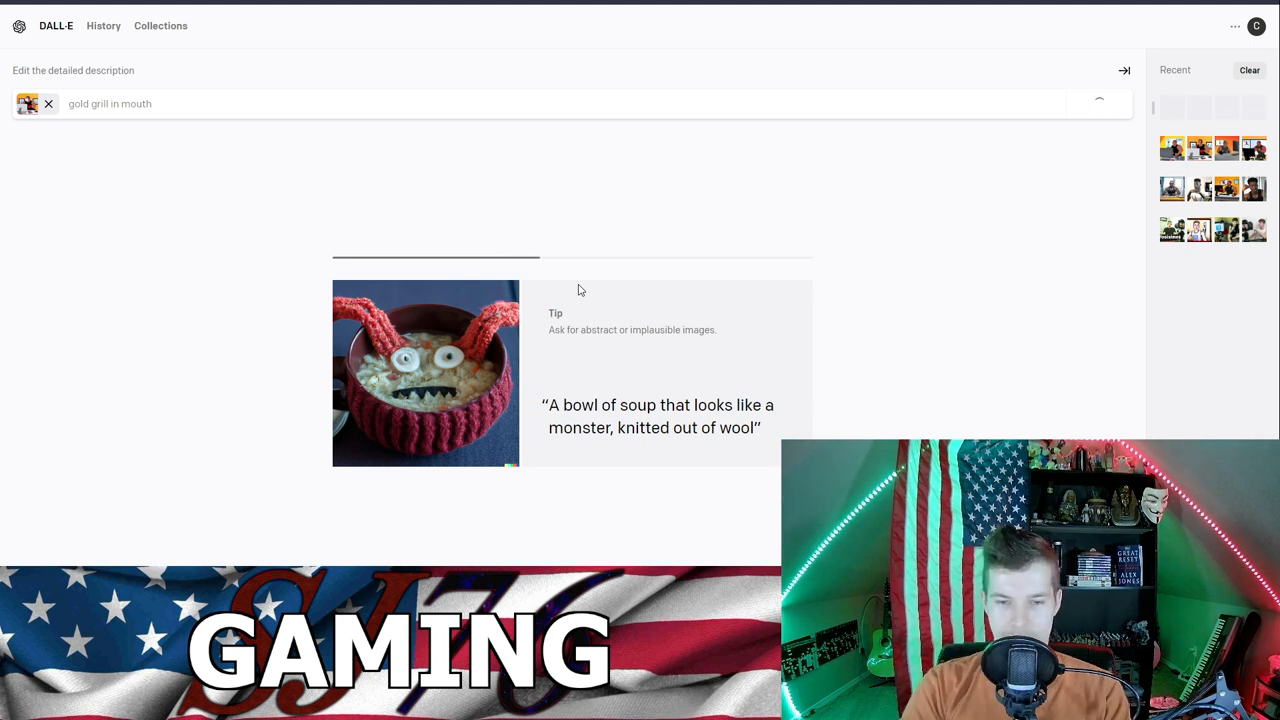
{"action": "left_click", "coordinate": [1098, 103]}
{"action": "type", "text": "pimp hat"}
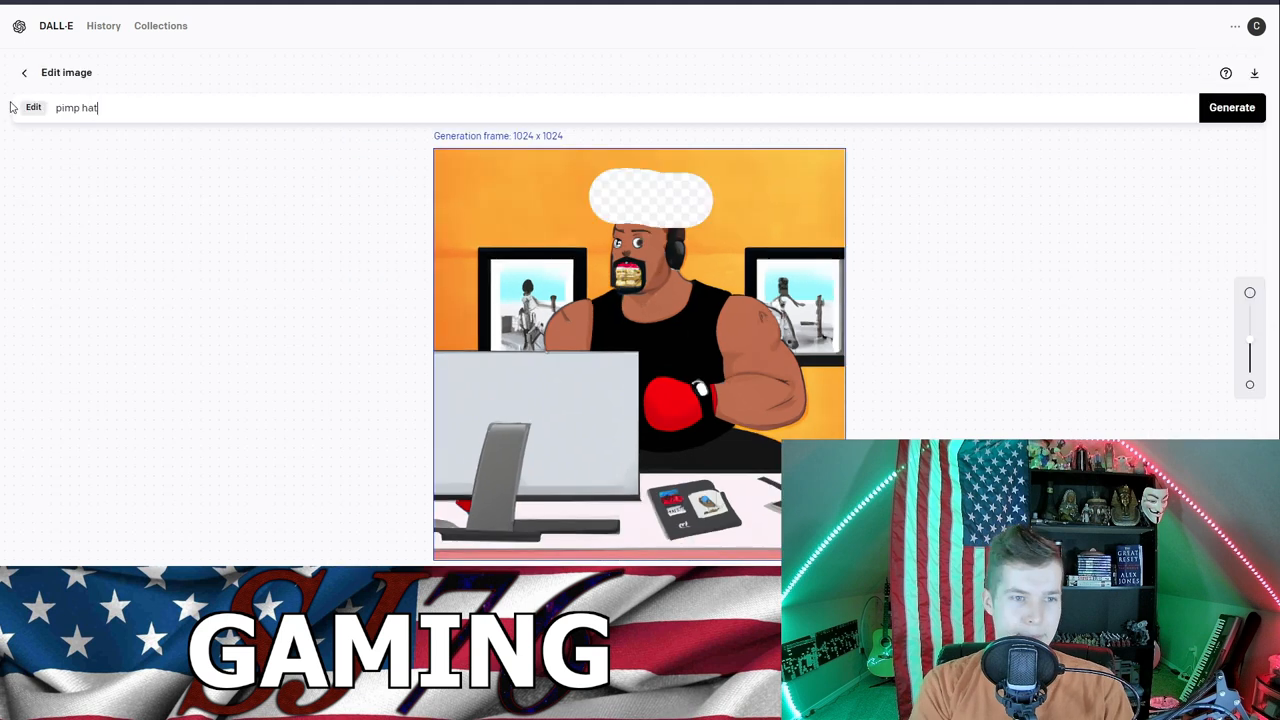
Step: Generate the pimp hat edit and open the red-and-white hat version
{"action": "left_click", "coordinate": [1231, 107]}
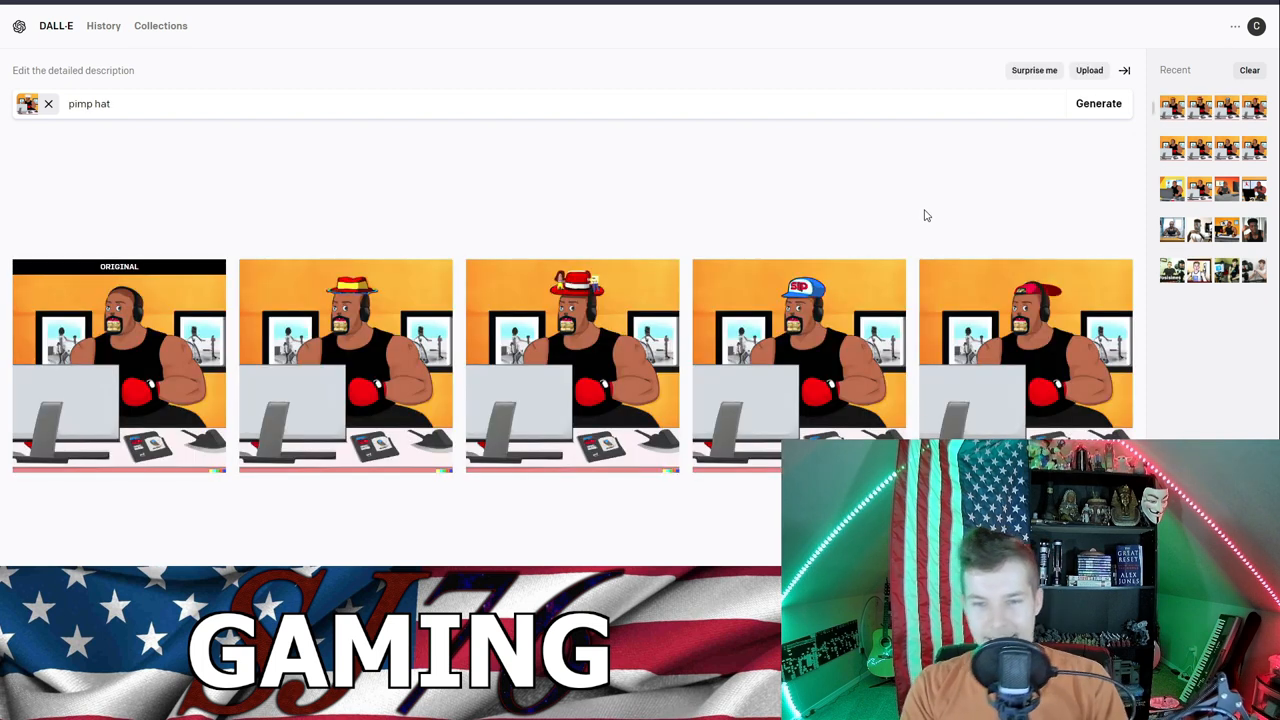
{"action": "mouse_move", "coordinate": [572, 365]}
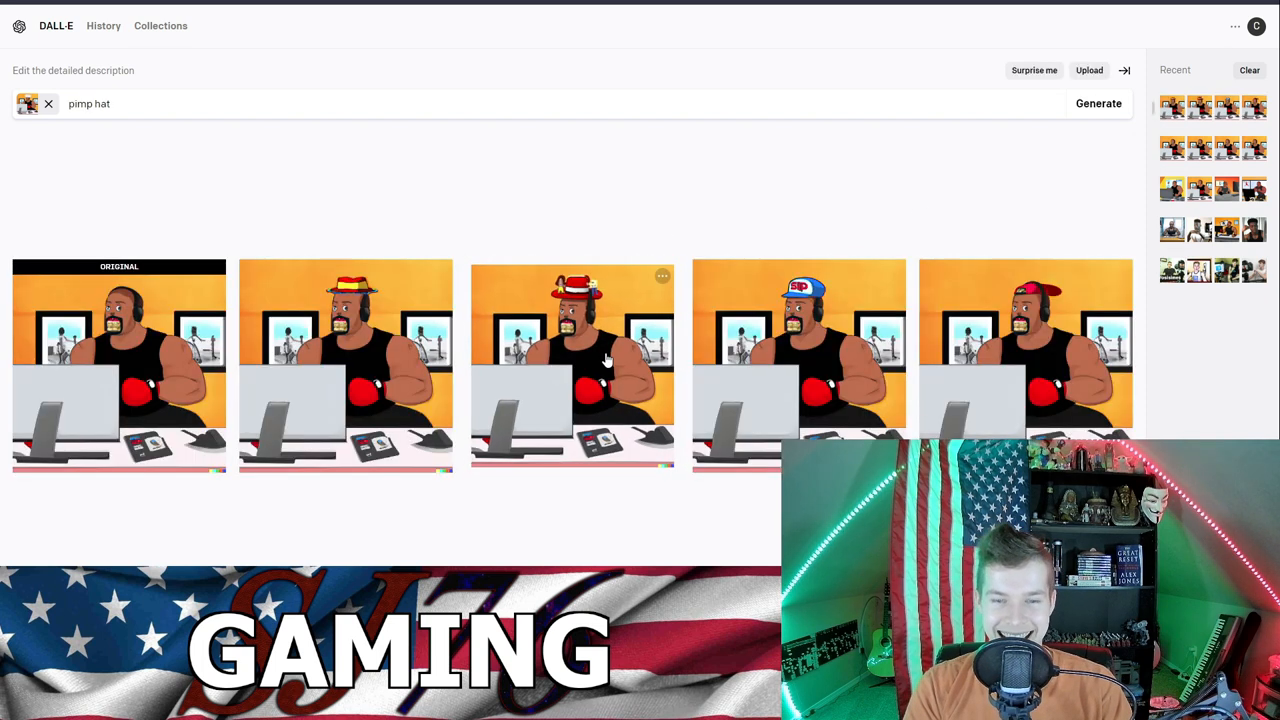
{"action": "left_click", "coordinate": [572, 365]}
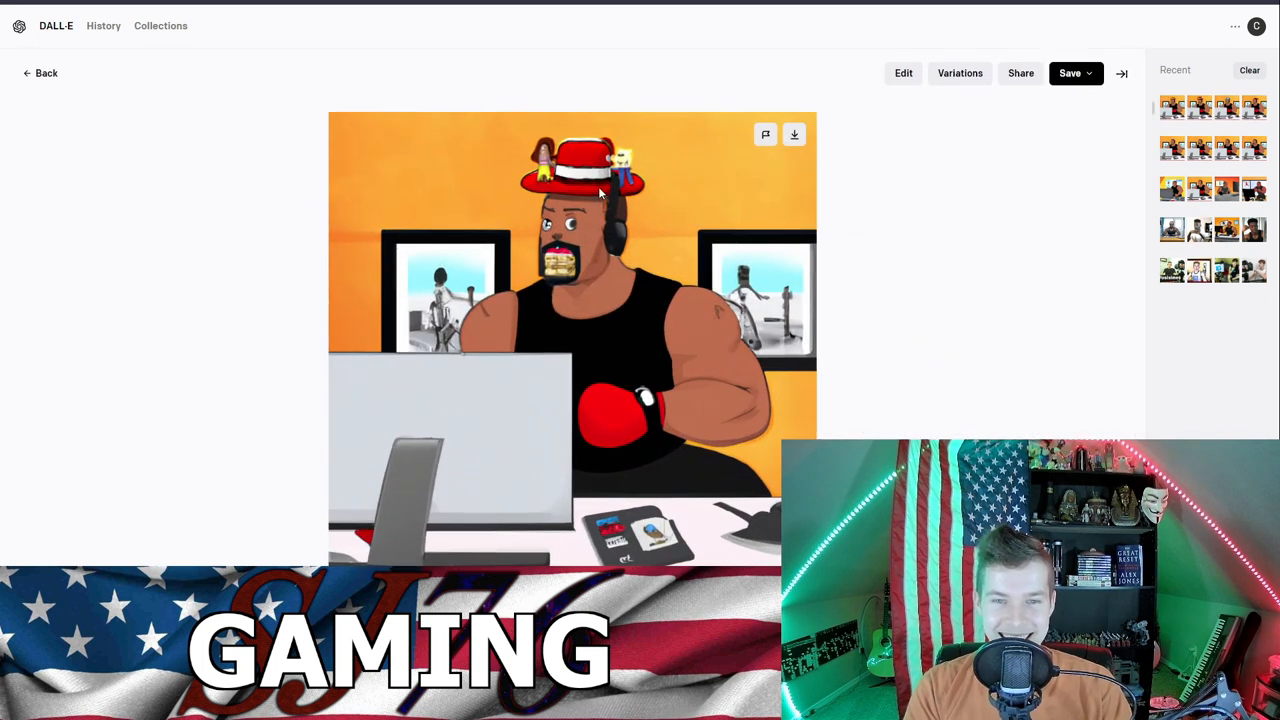
Step: Start editing the red-hat image to replace the wall pictures with family photos
{"action": "left_click", "coordinate": [902, 73]}
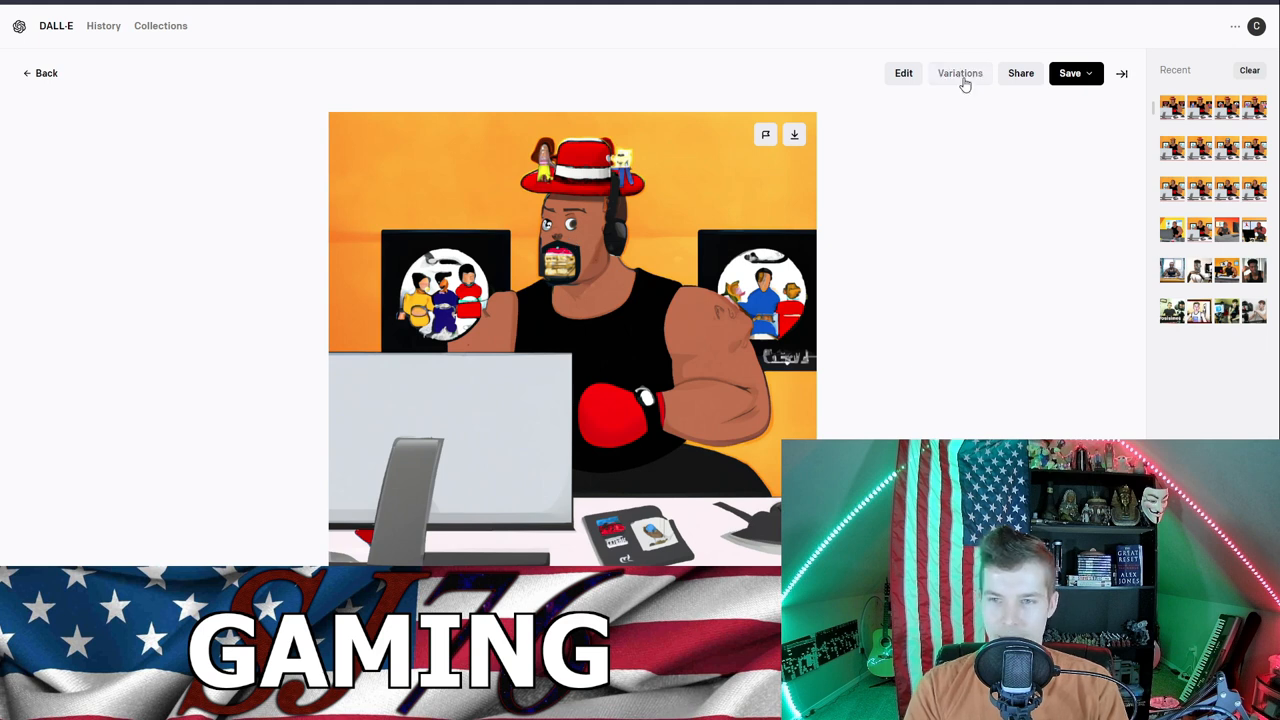
Step: Generate variations of the family-photo image, viewing the purple background one and returning to the grid
{"action": "left_click", "coordinate": [959, 73]}
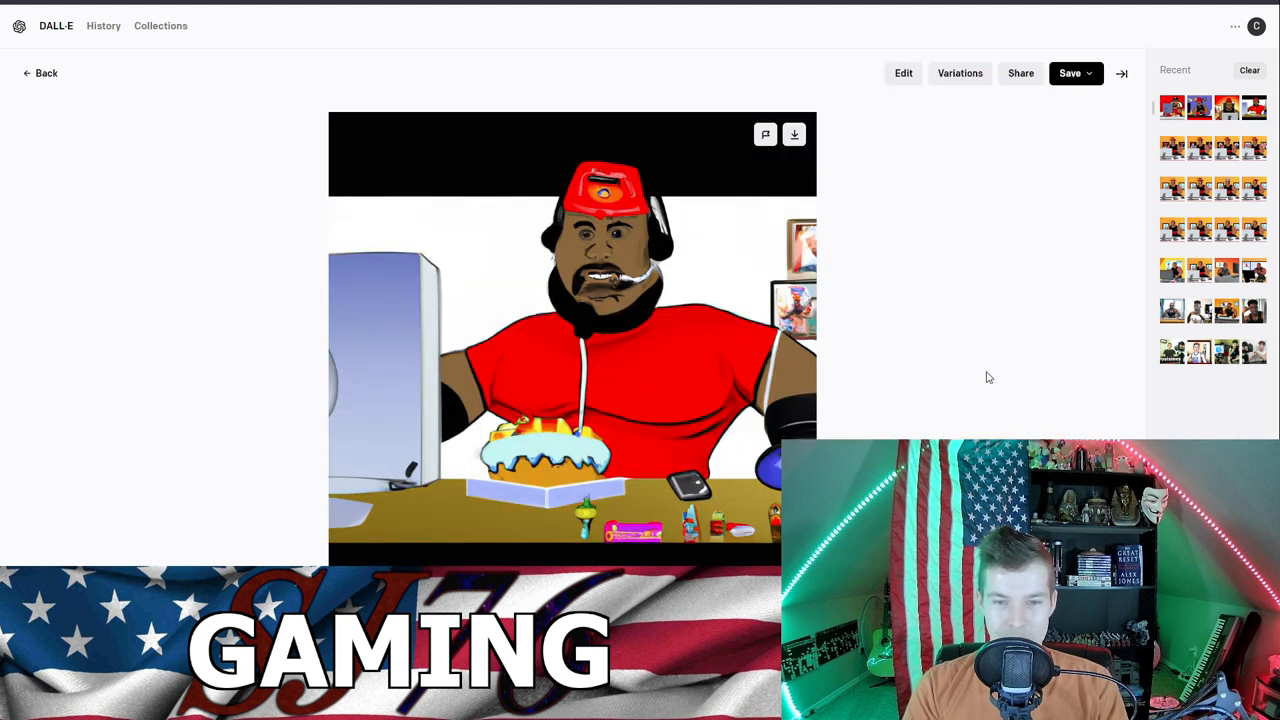
{"action": "mouse_move", "coordinate": [593, 448]}
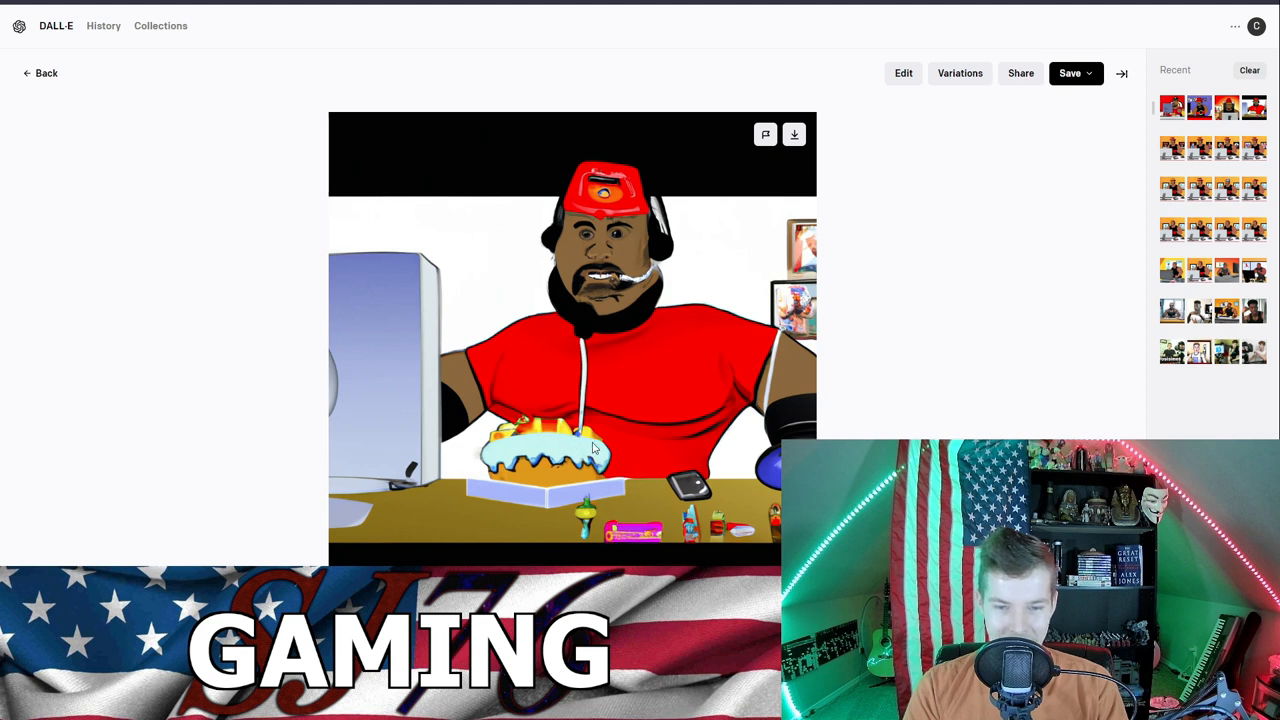
{"action": "left_click", "coordinate": [40, 72]}
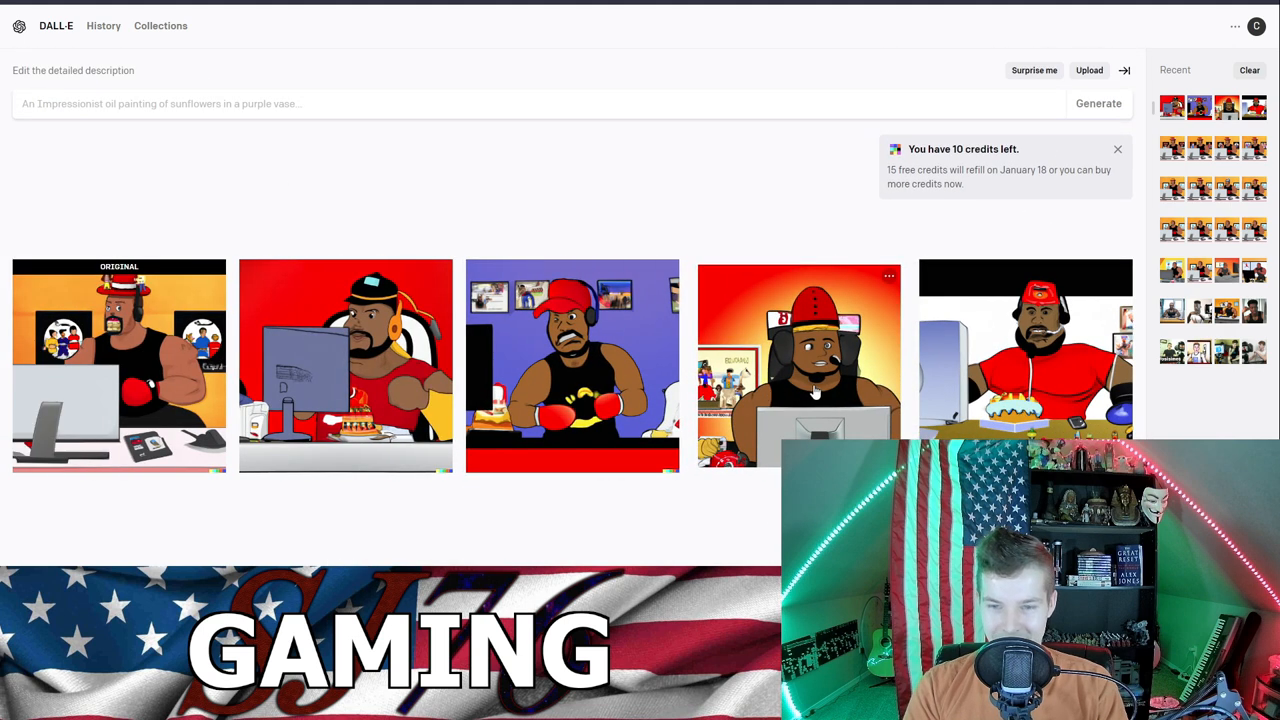
{"action": "left_click", "coordinate": [572, 366]}
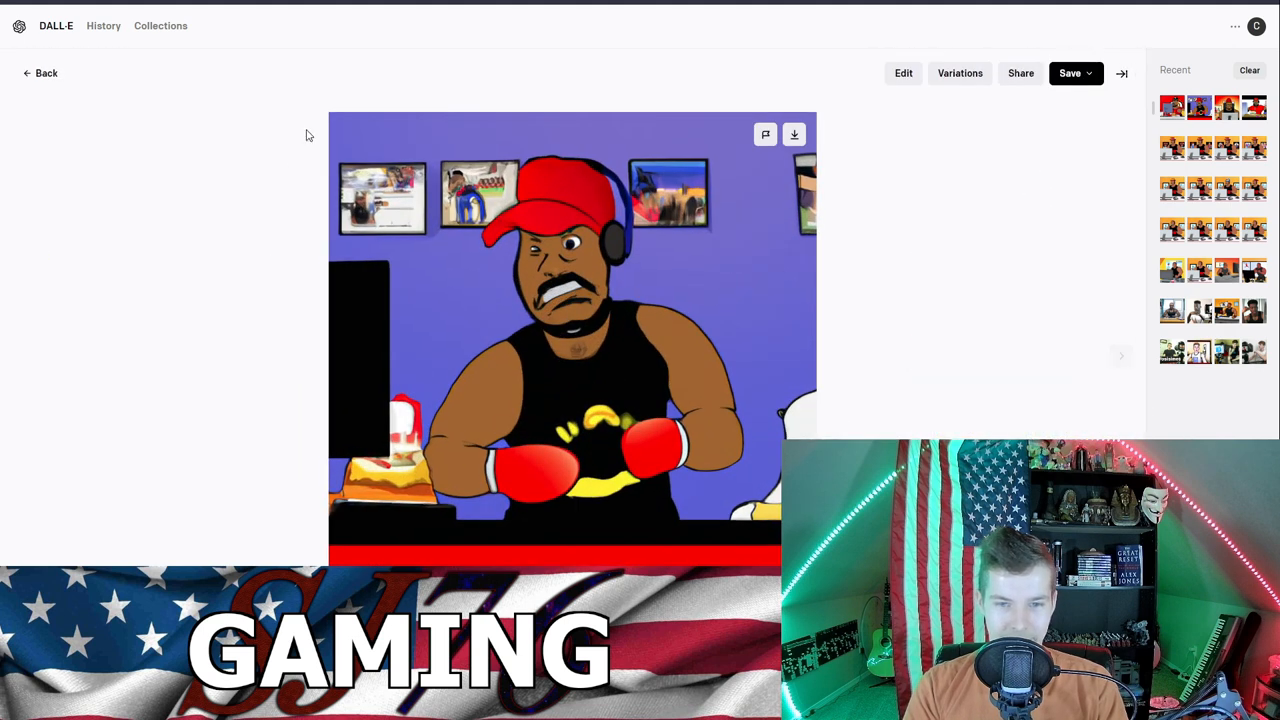
{"action": "left_click", "coordinate": [40, 72]}
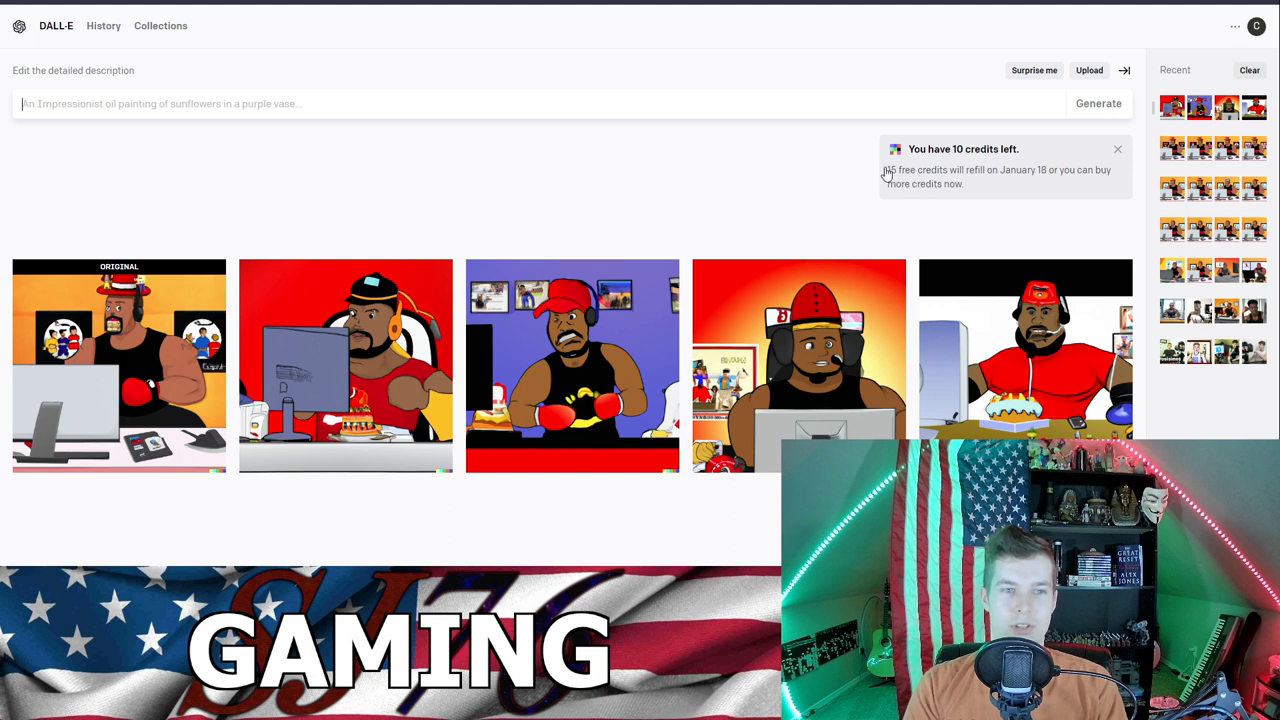
{"action": "mouse_move", "coordinate": [970, 165]}
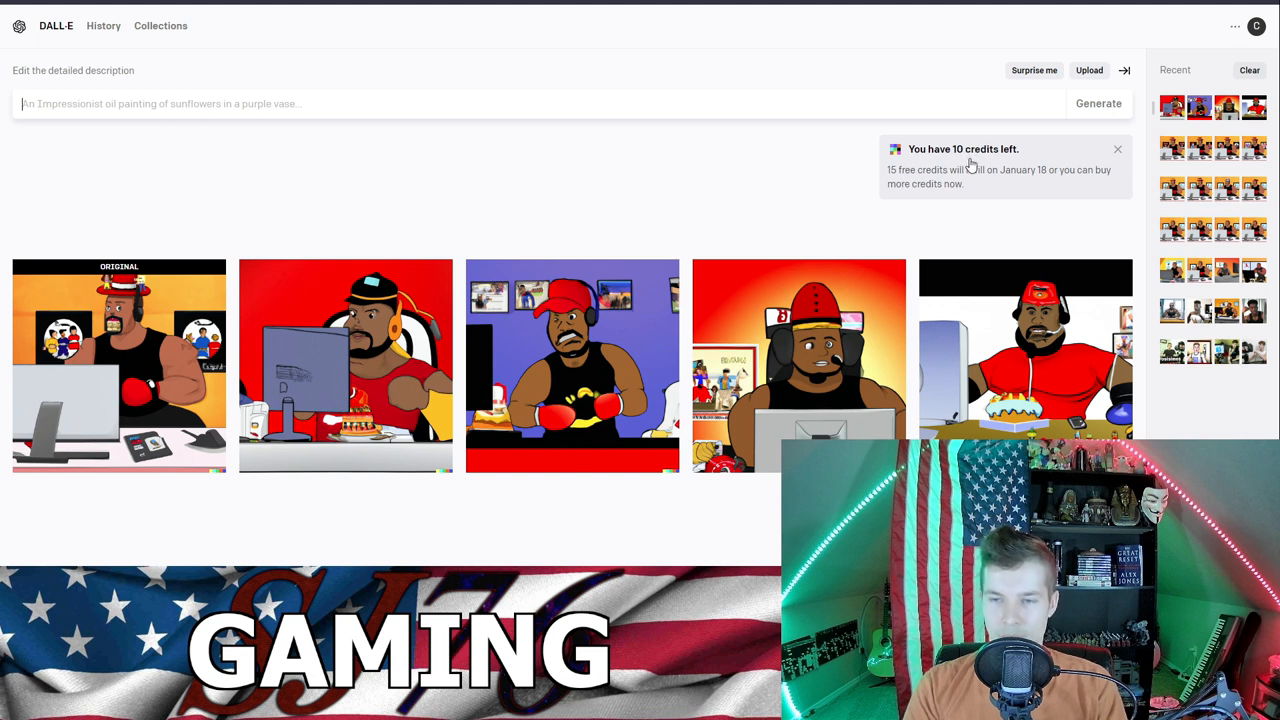